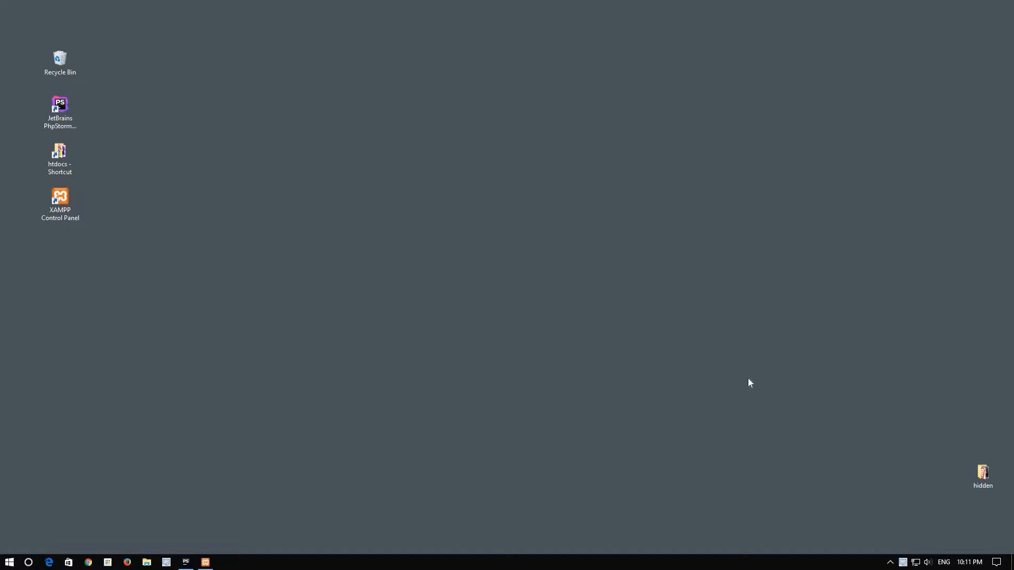
mouse_move(729, 371)
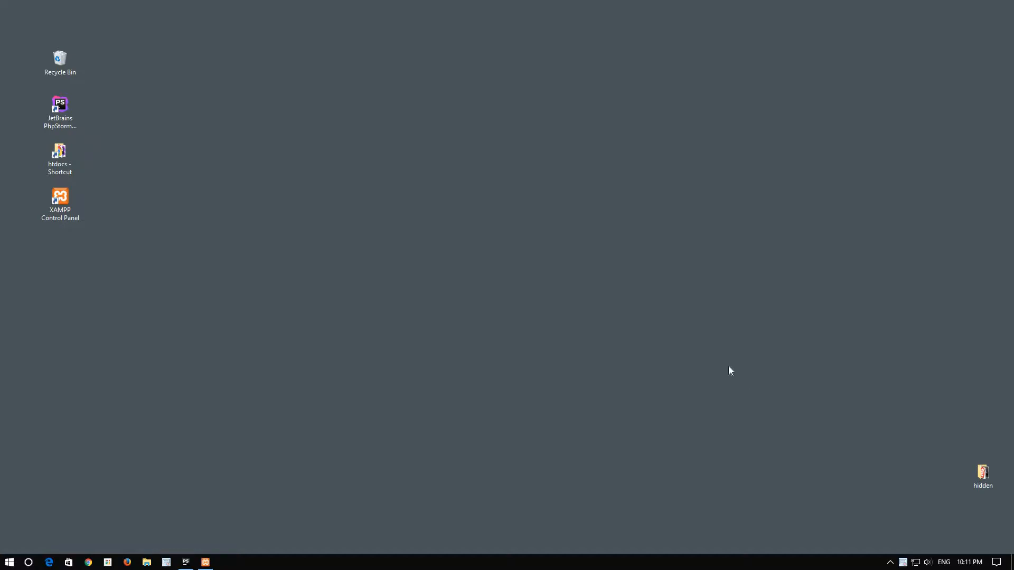
mouse_move(294, 286)
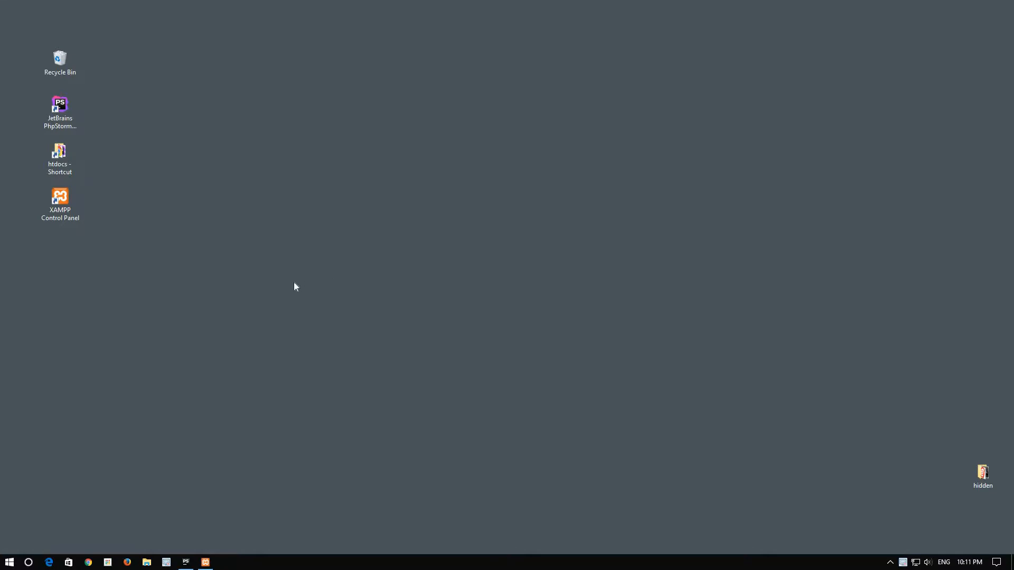
mouse_move(215, 527)
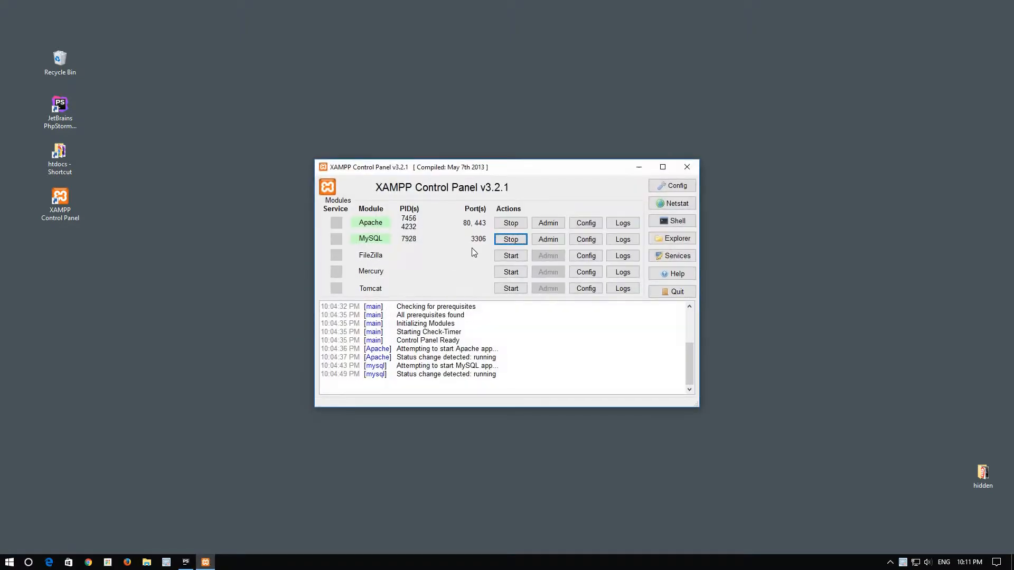
mouse_move(370, 224)
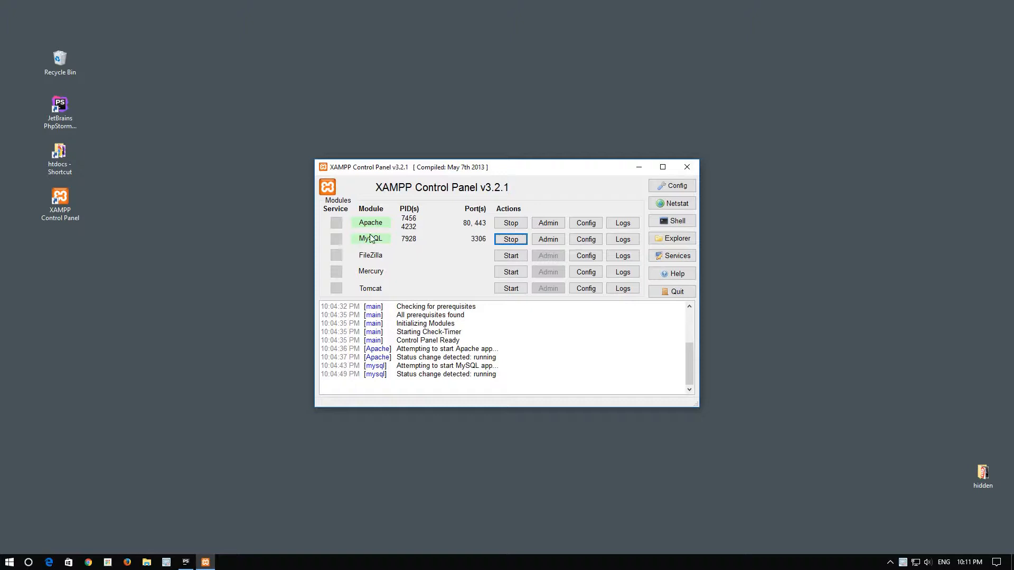
mouse_move(686, 167)
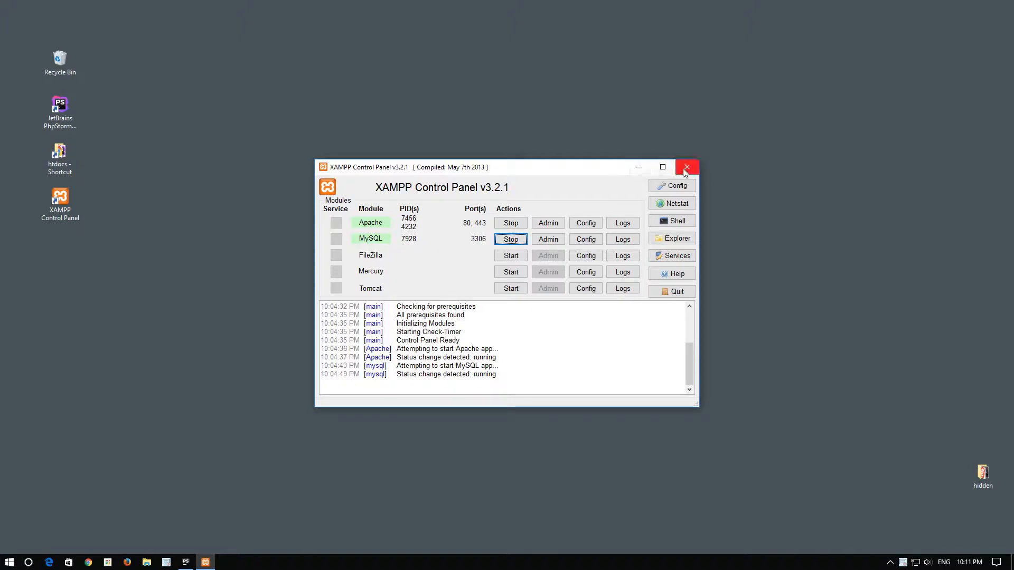
Close XAMPP and add $this->load->database(); to index() in Welcome.php
left_click(686, 166)
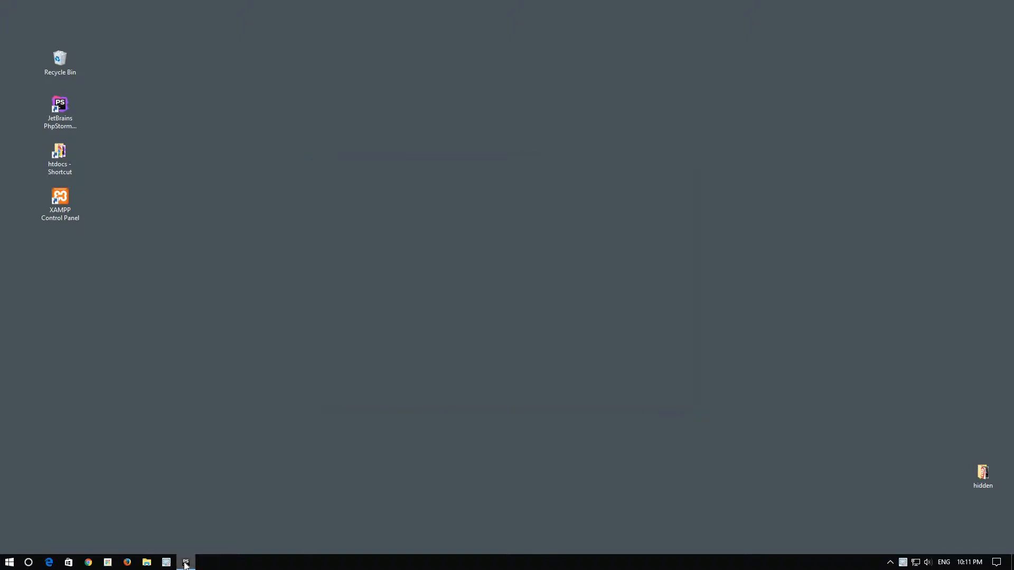
left_click(185, 562)
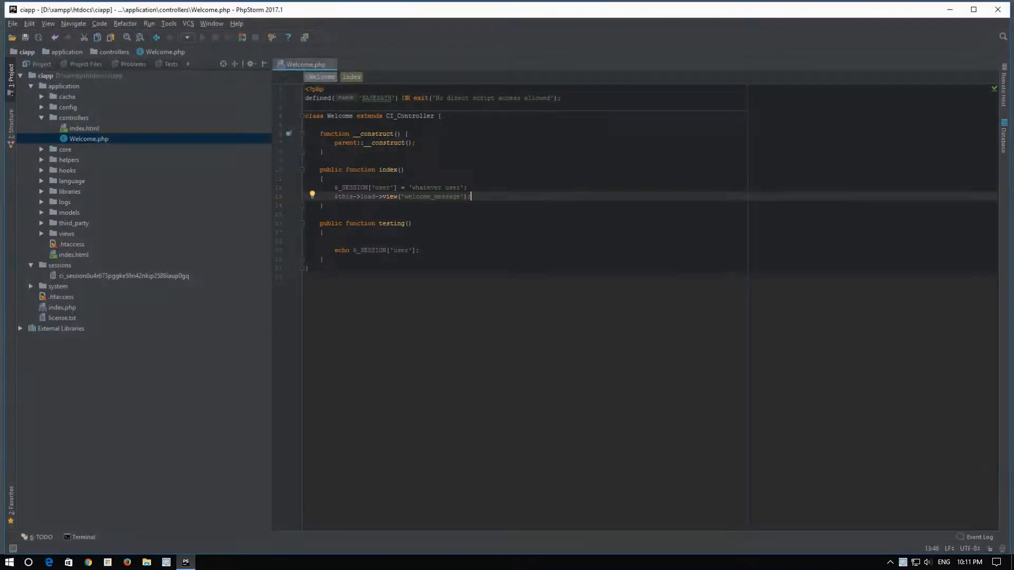
type("a")
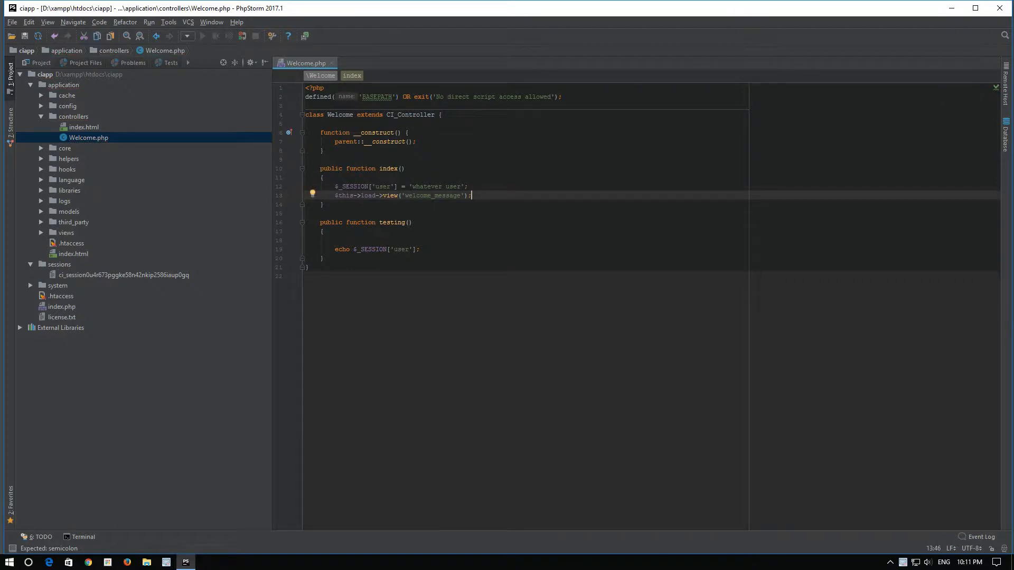
type("$this->")
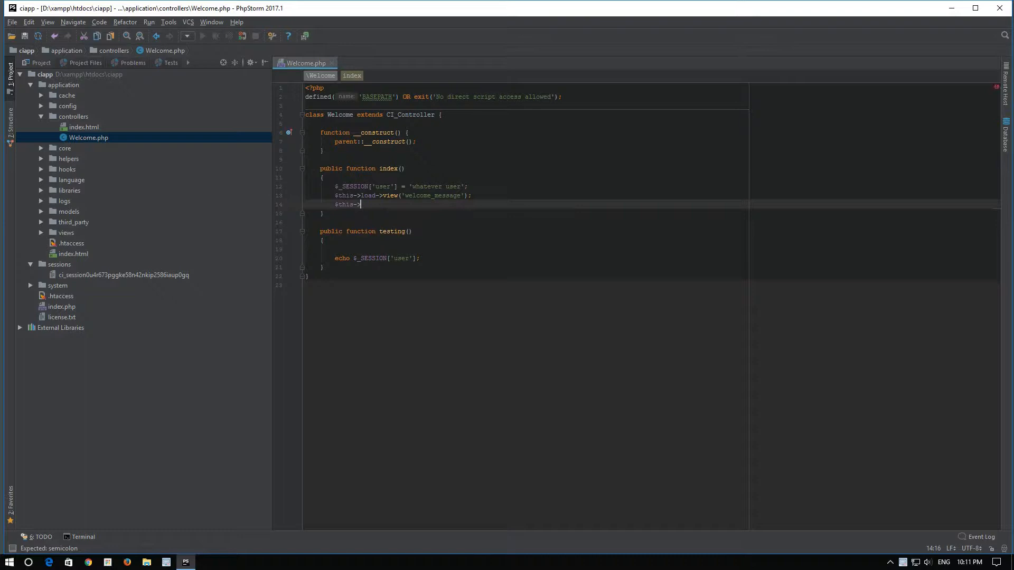
type("load->databa")
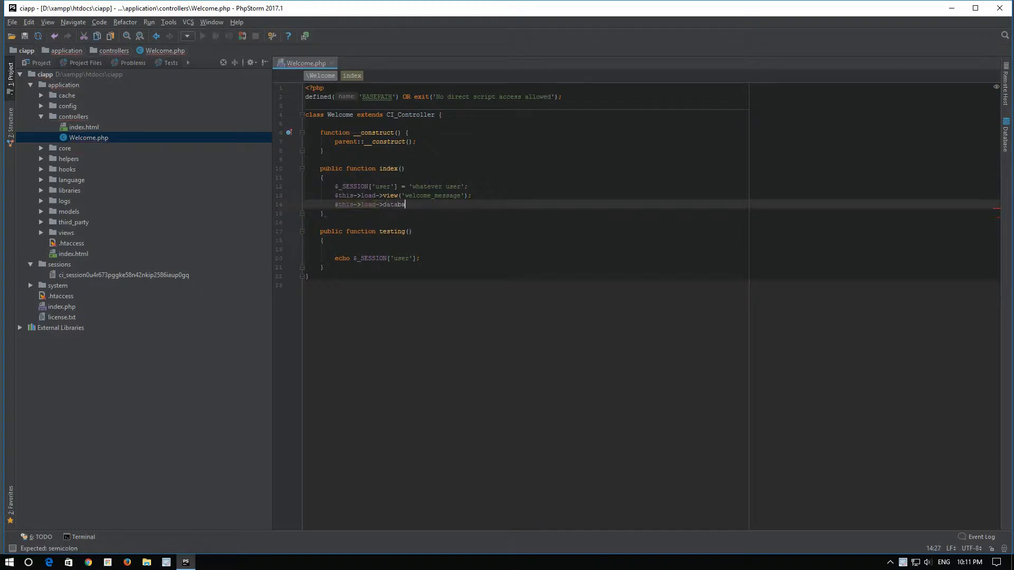
type("se();")
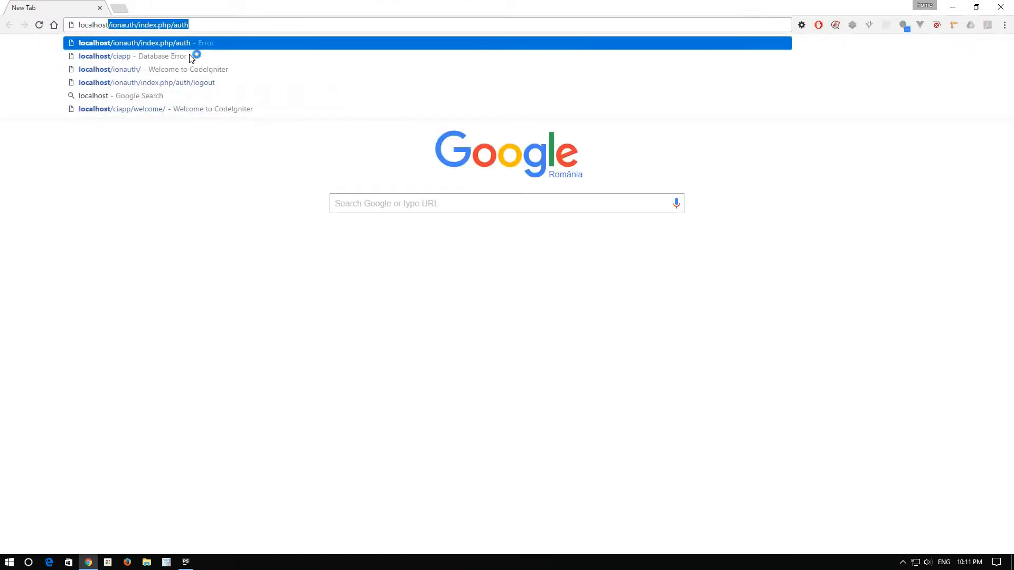
Load localhost/ciapp, which shows an access-denied Database Error for user root
left_click(128, 56)
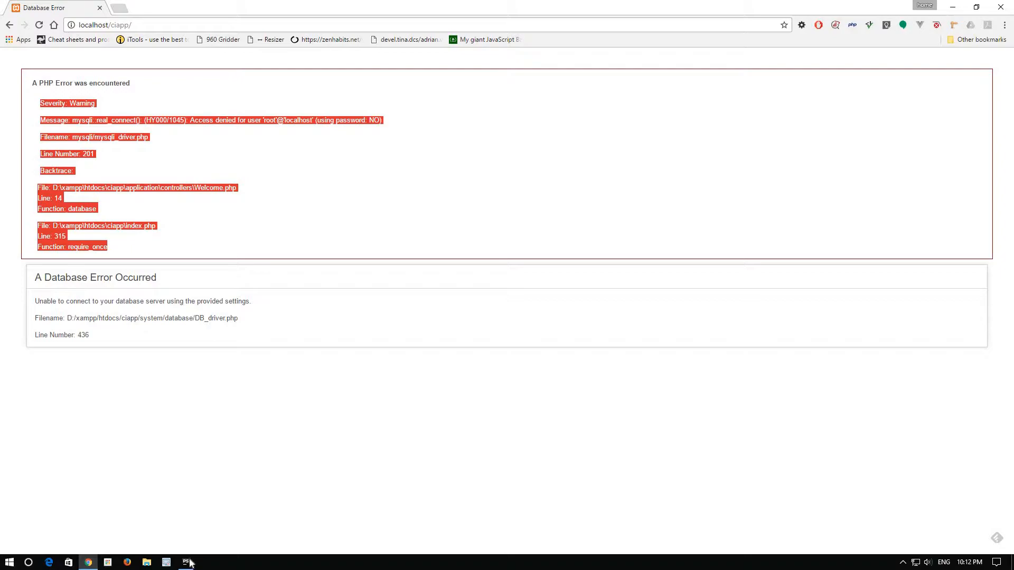
left_click(184, 562)
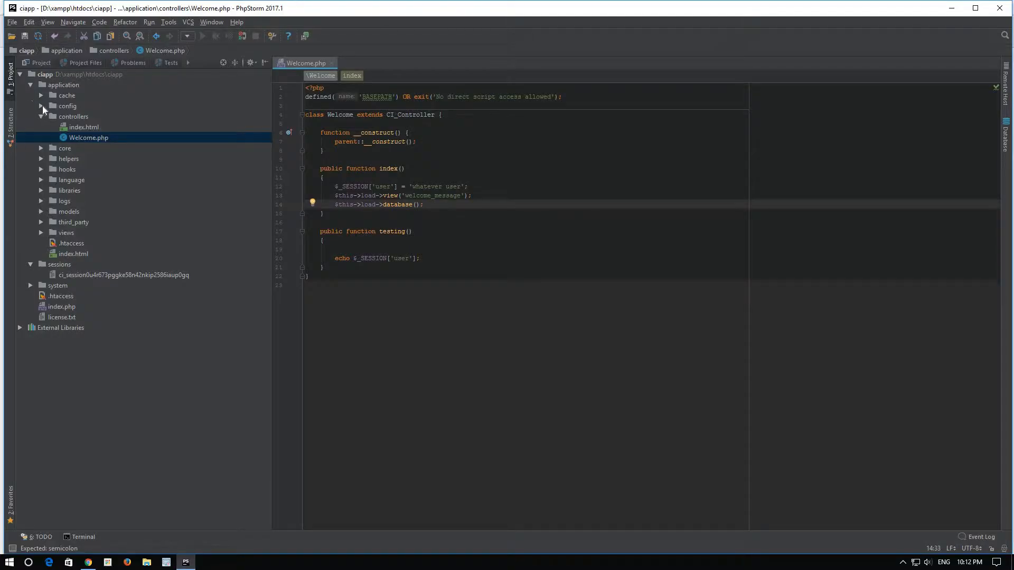
left_click(63, 84)
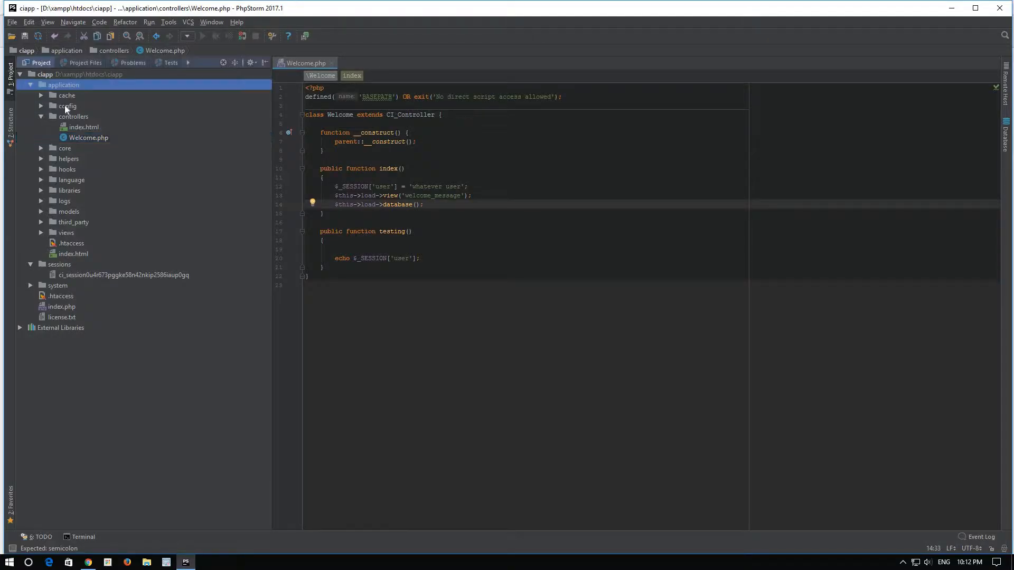
left_click(66, 106)
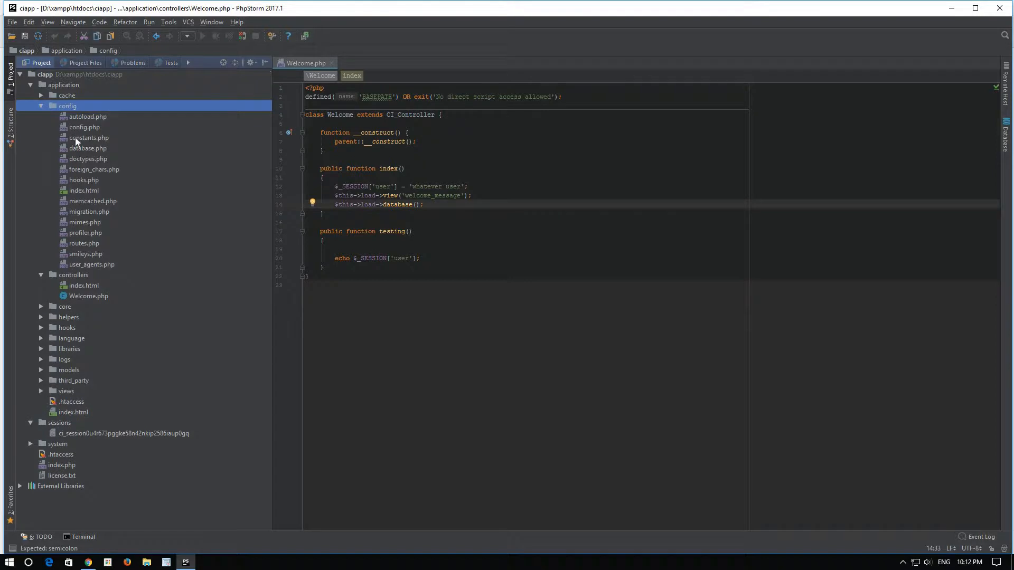
double_click(87, 148)
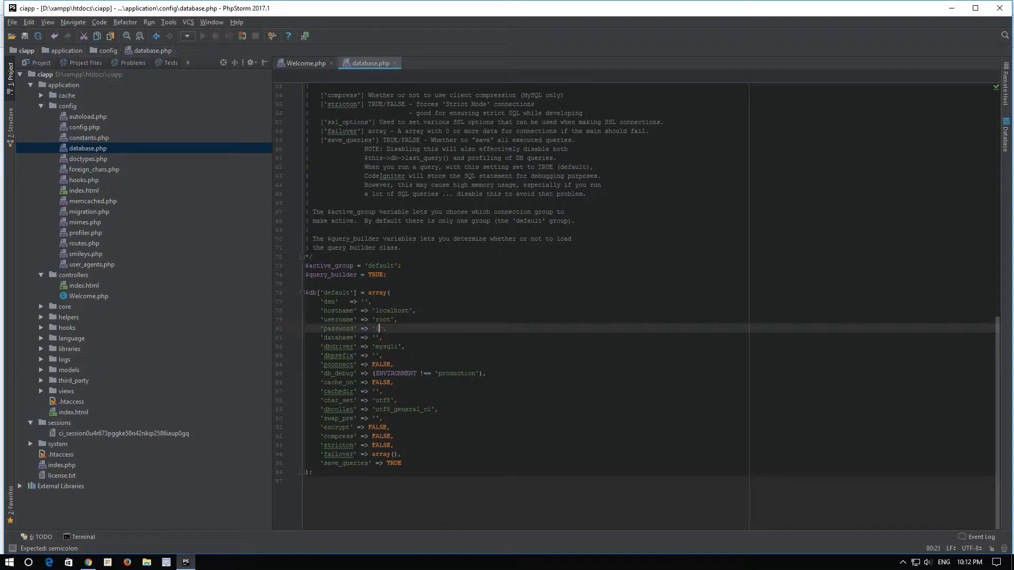
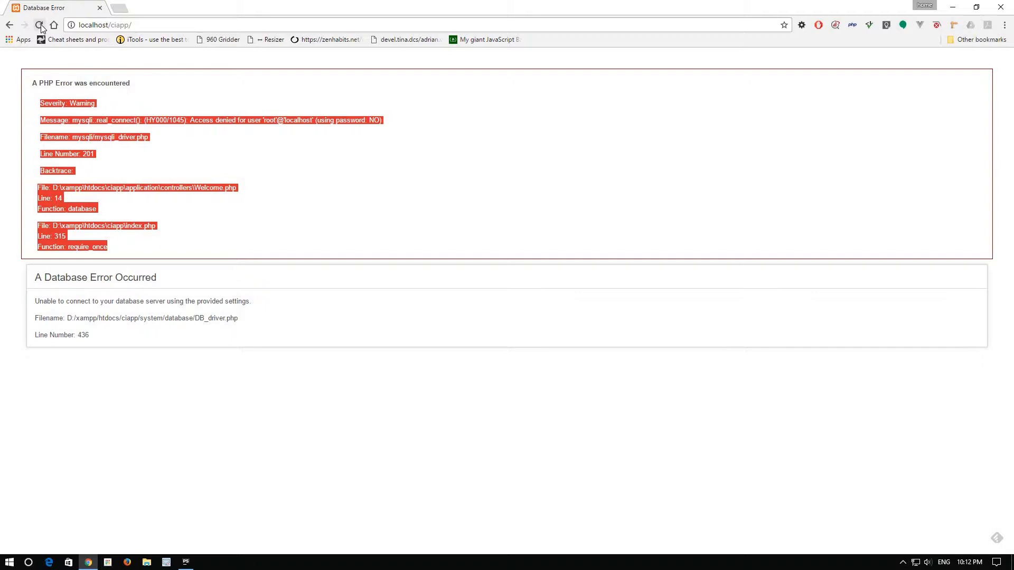
Reload localhost/ciapp to get the CodeIgniter welcome page, then start a new tab
left_click(39, 25)
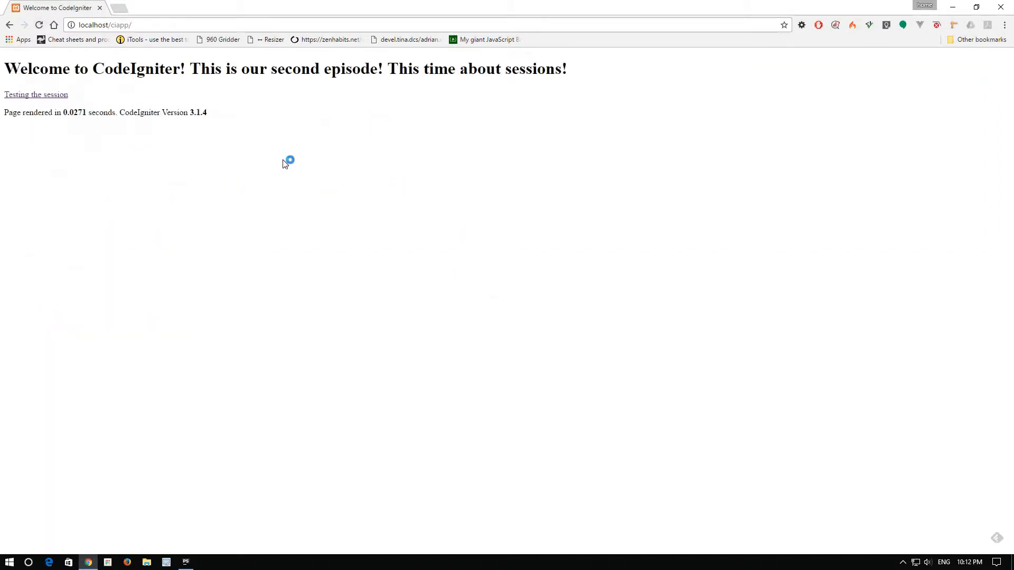
mouse_move(306, 230)
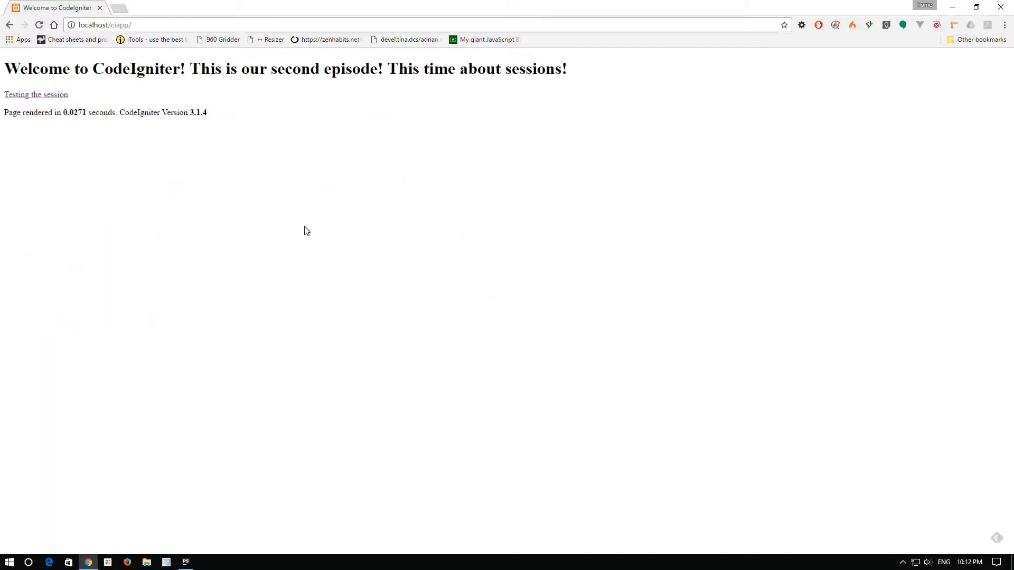
left_click(119, 8)
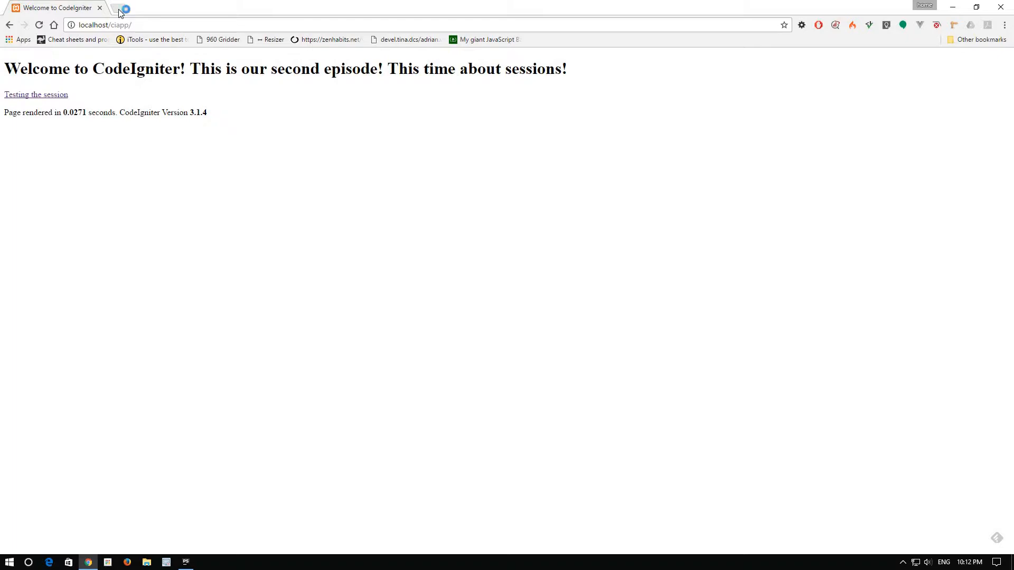
left_click(123, 8)
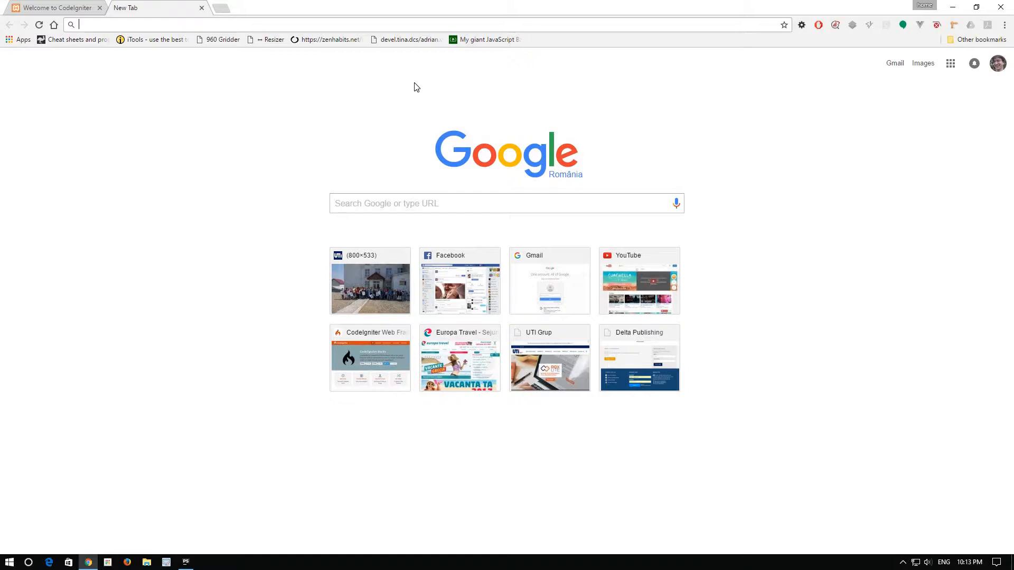
mouse_move(203, 547)
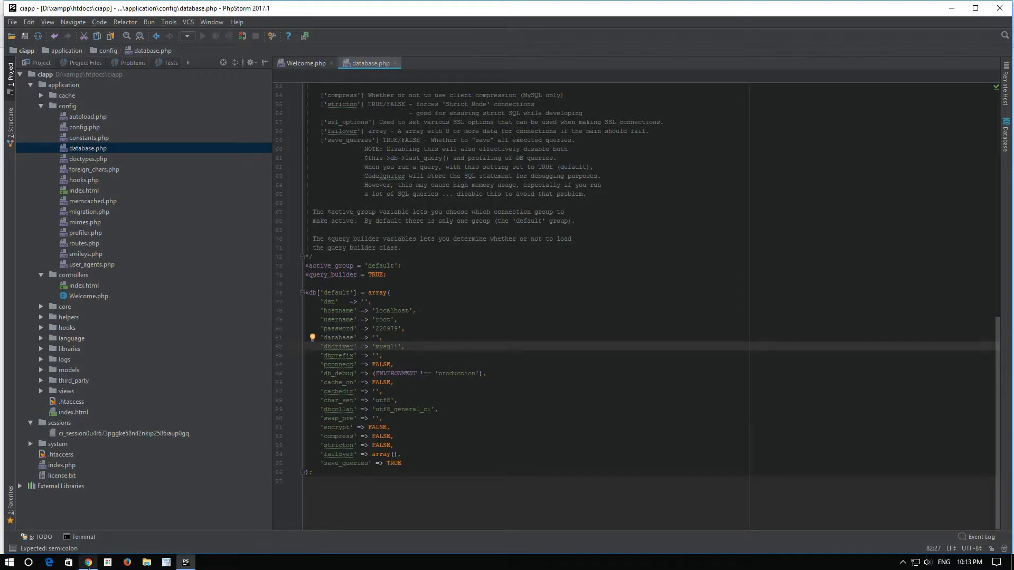
left_click(88, 562)
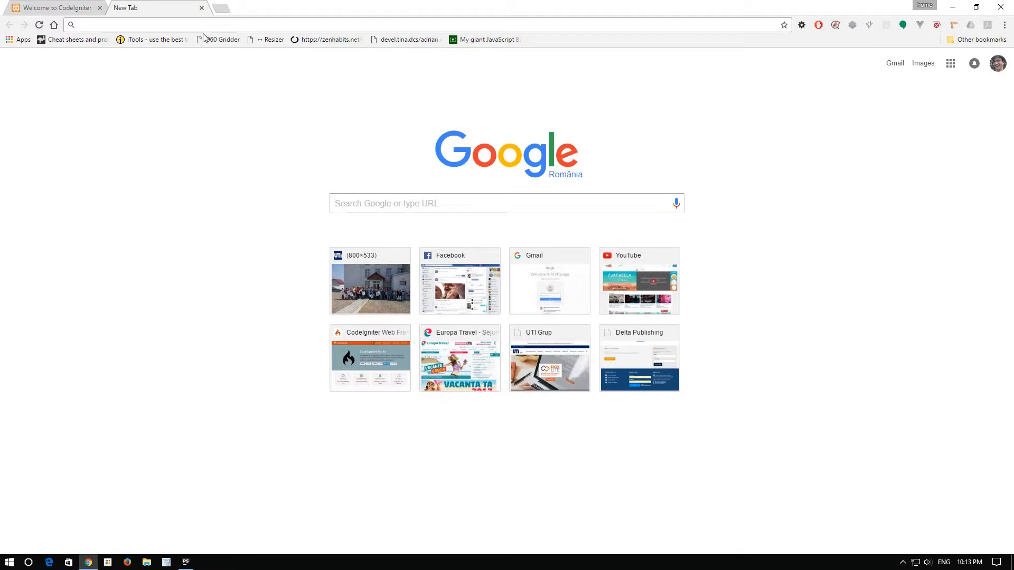
Copy the MySQL ci_sessions CREATE TABLE SQL from the Session Database Driver docs
type("code")
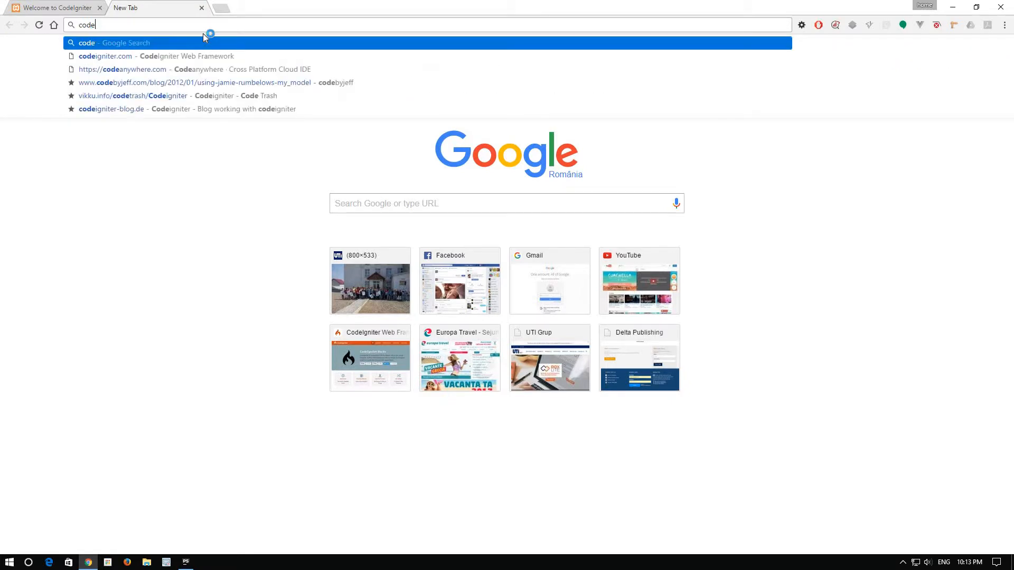
left_click(106, 56)
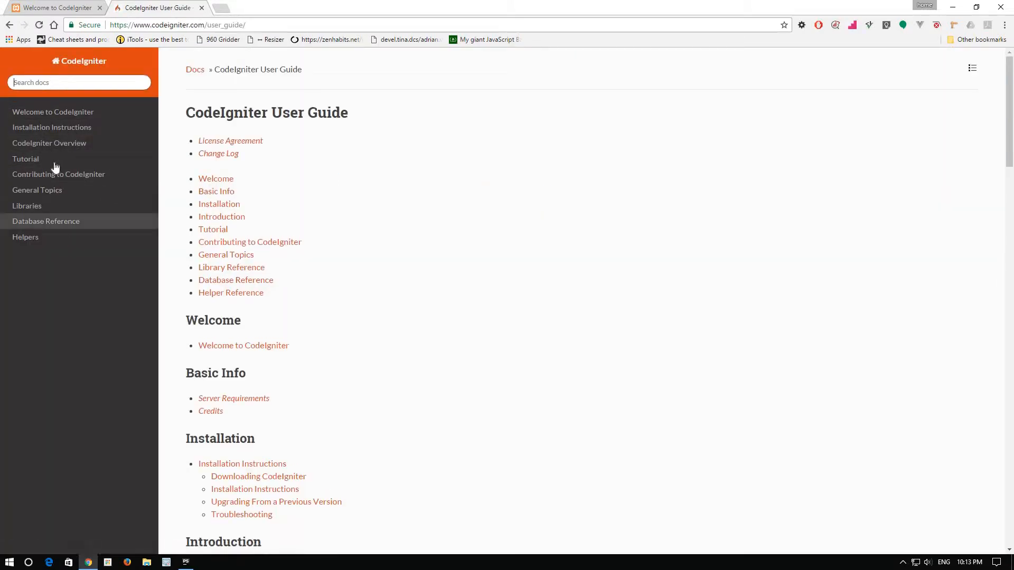
scroll("down", 3)
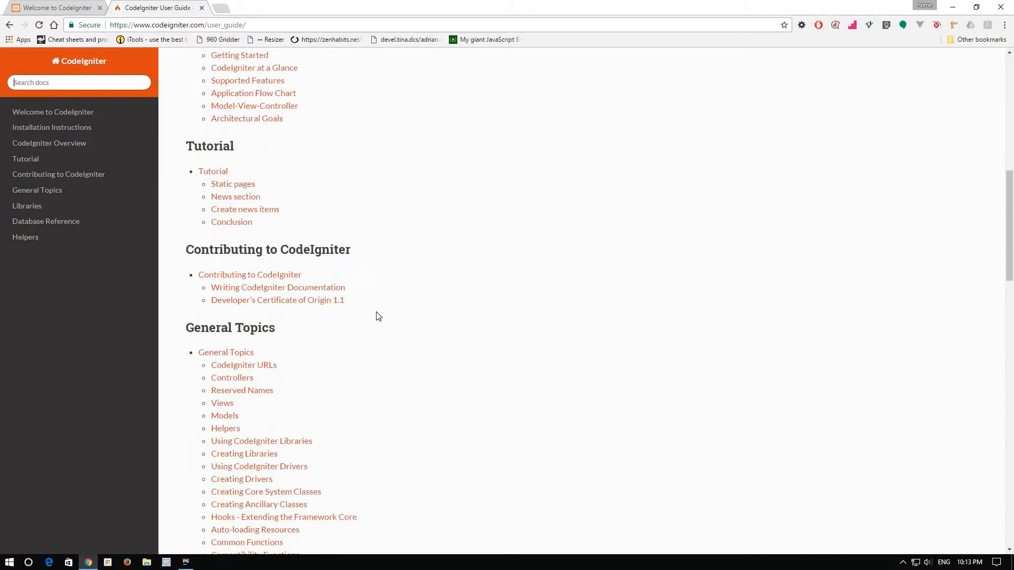
scroll("down", 3)
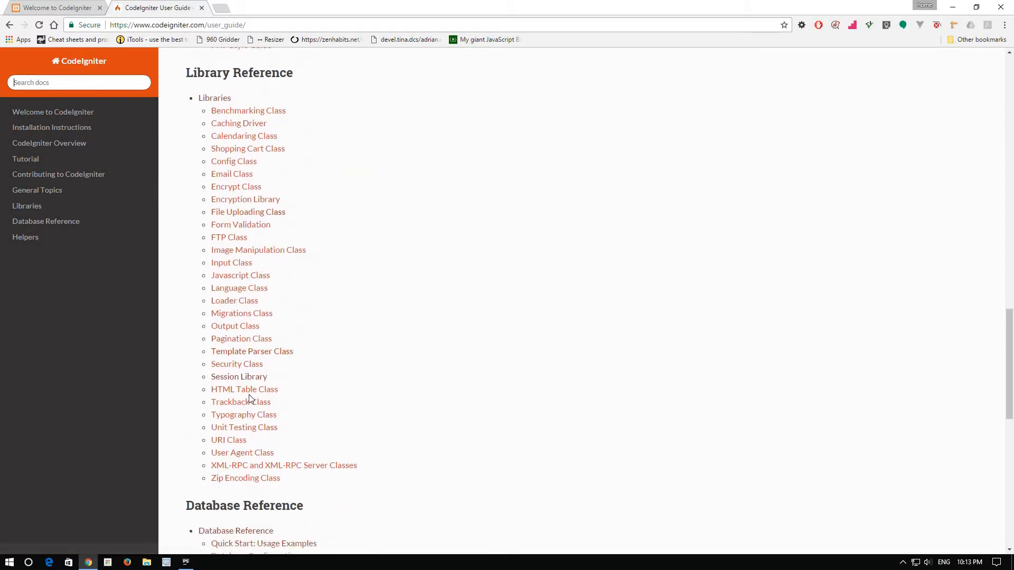
left_click(239, 377)
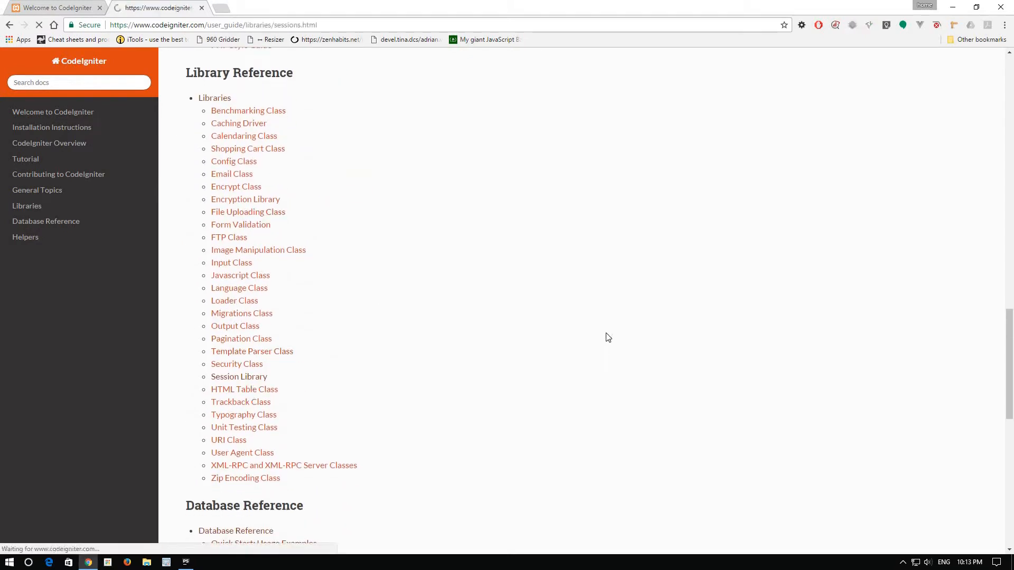
left_click(238, 376)
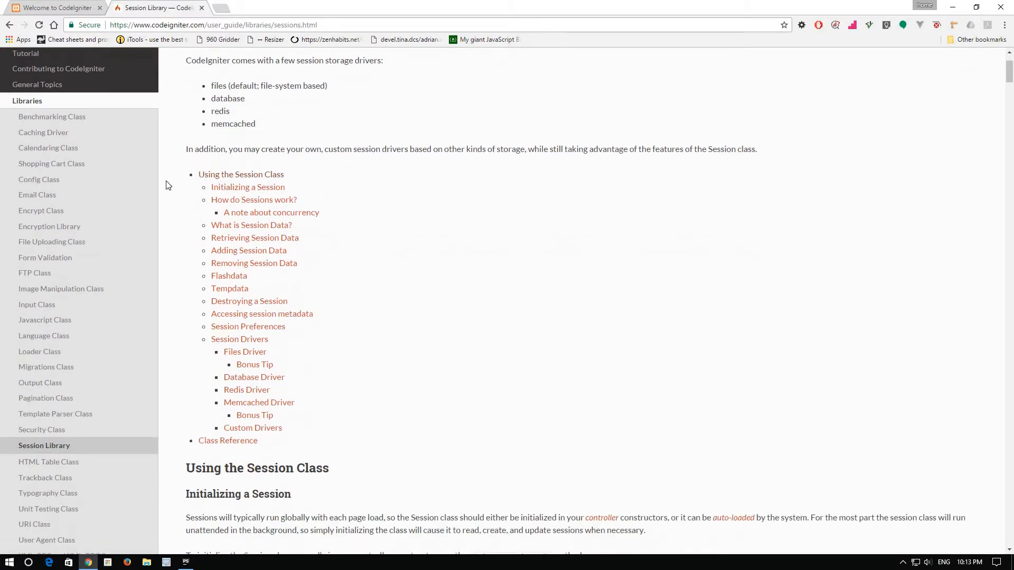
mouse_move(245, 352)
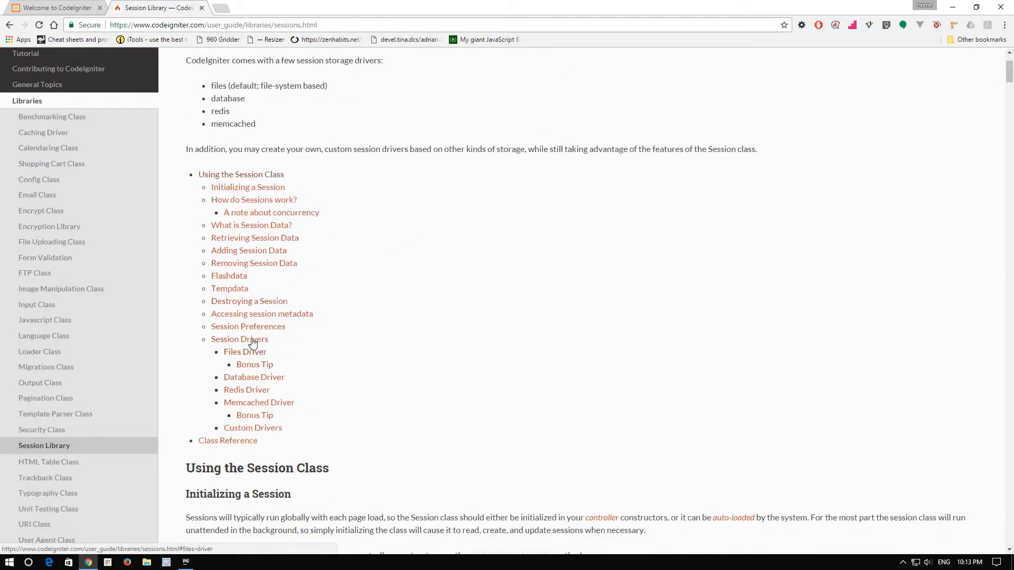
mouse_move(239, 339)
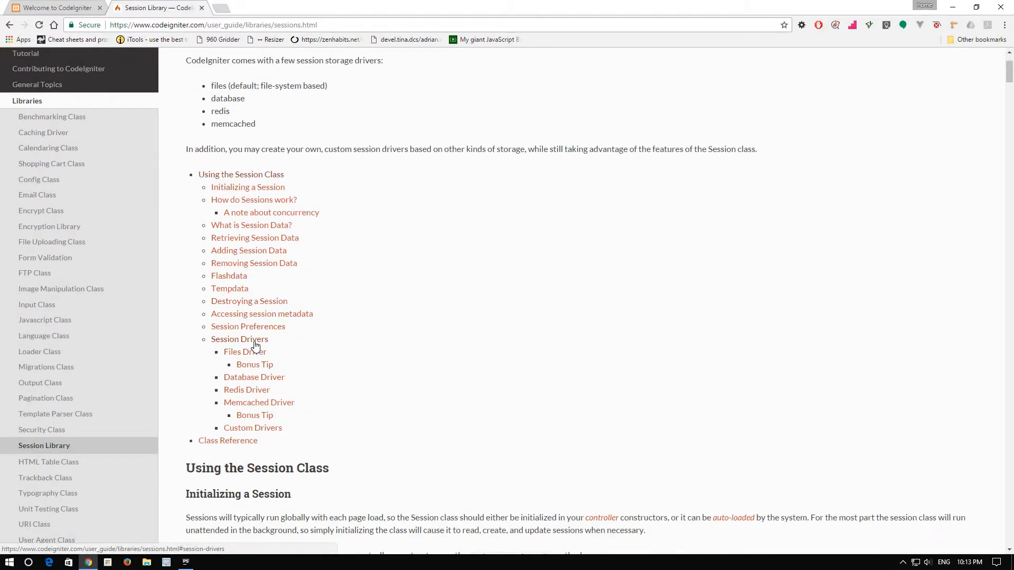
mouse_move(251, 381)
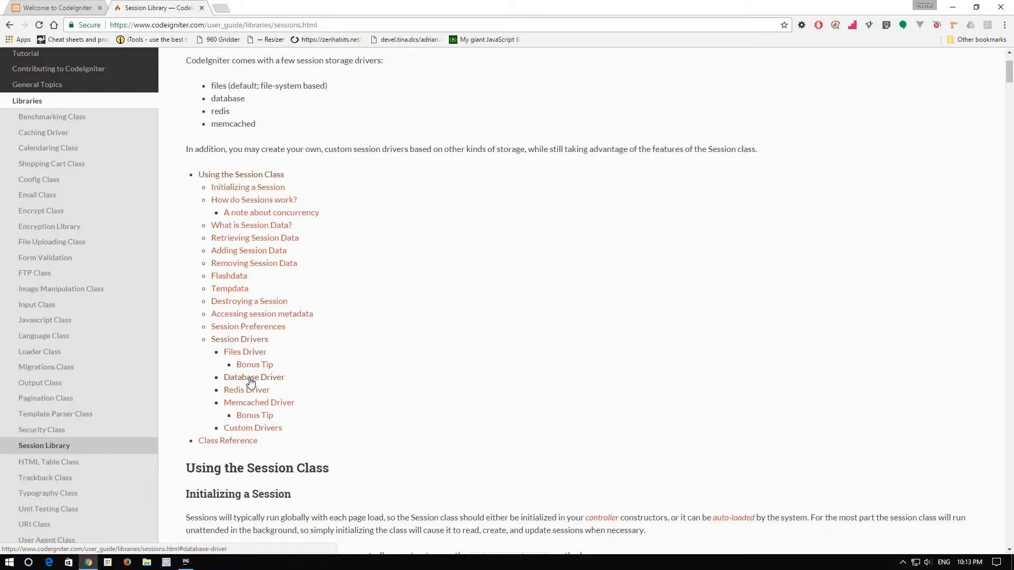
left_click(254, 377)
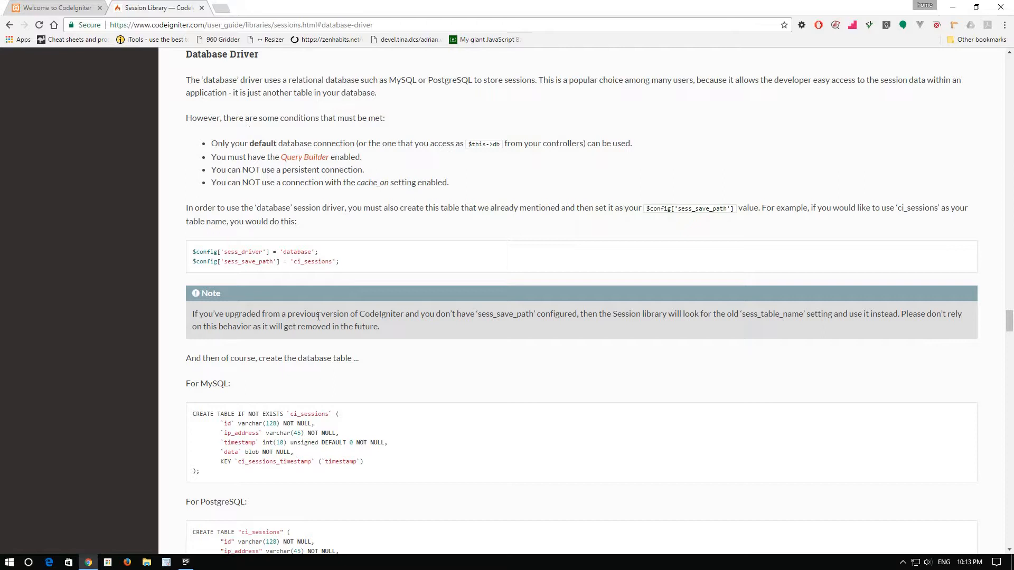
mouse_move(260, 354)
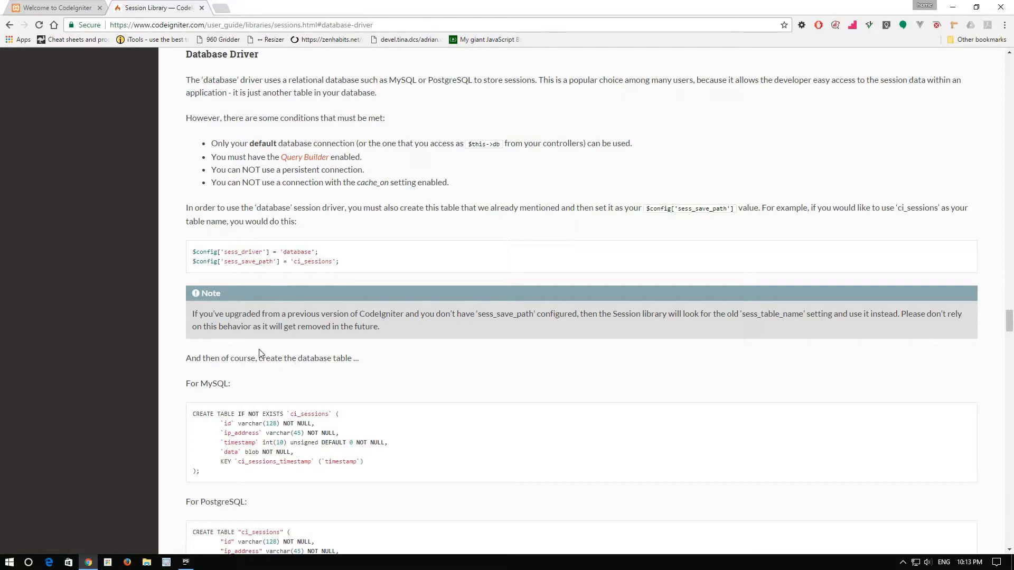
scroll("down", 3)
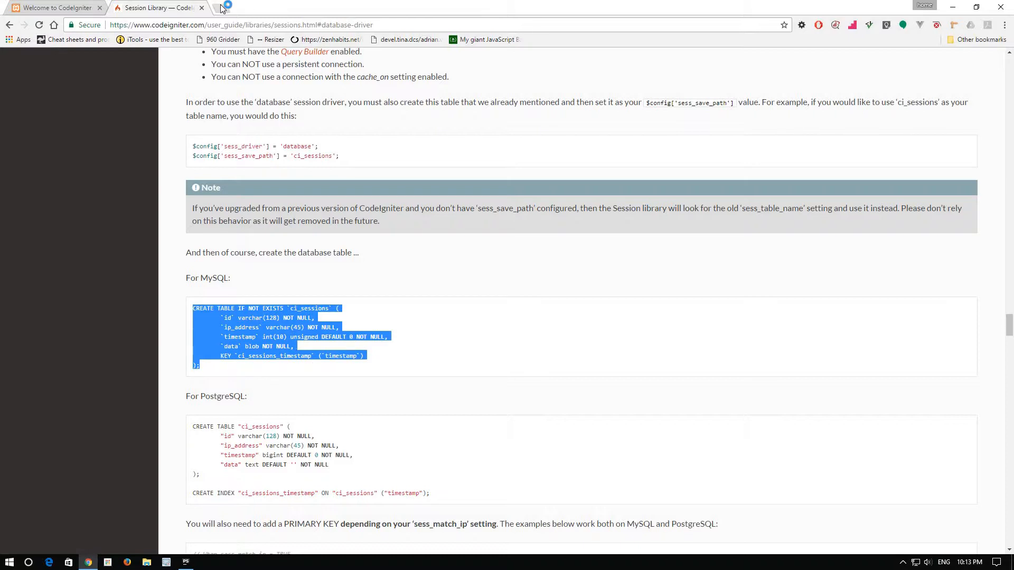
left_click(221, 8)
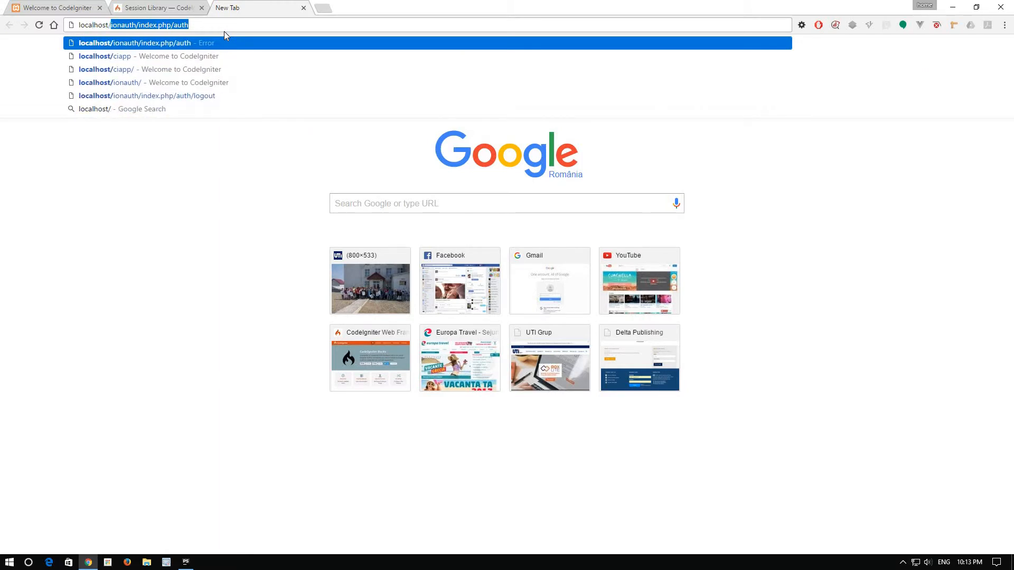
Load localhost/phpmyadmin and go to the server's Databases list
type("localhost/phpmyadmi")
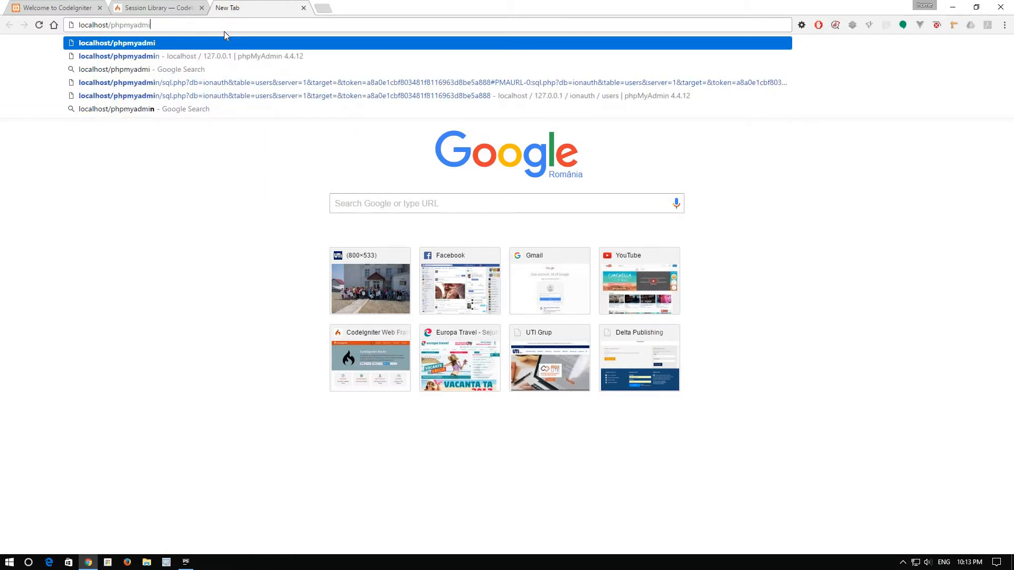
key("enter")
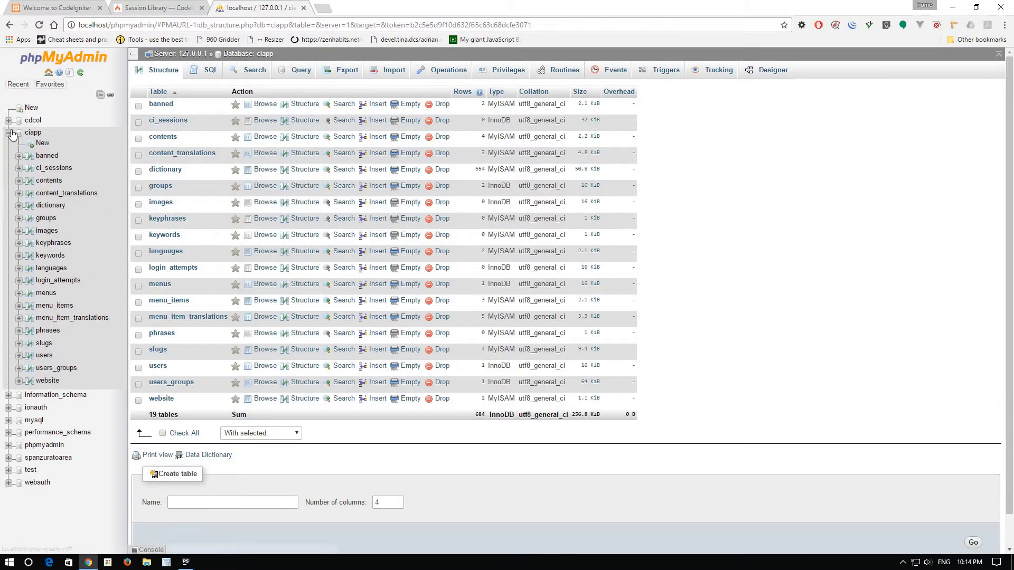
left_click(12, 134)
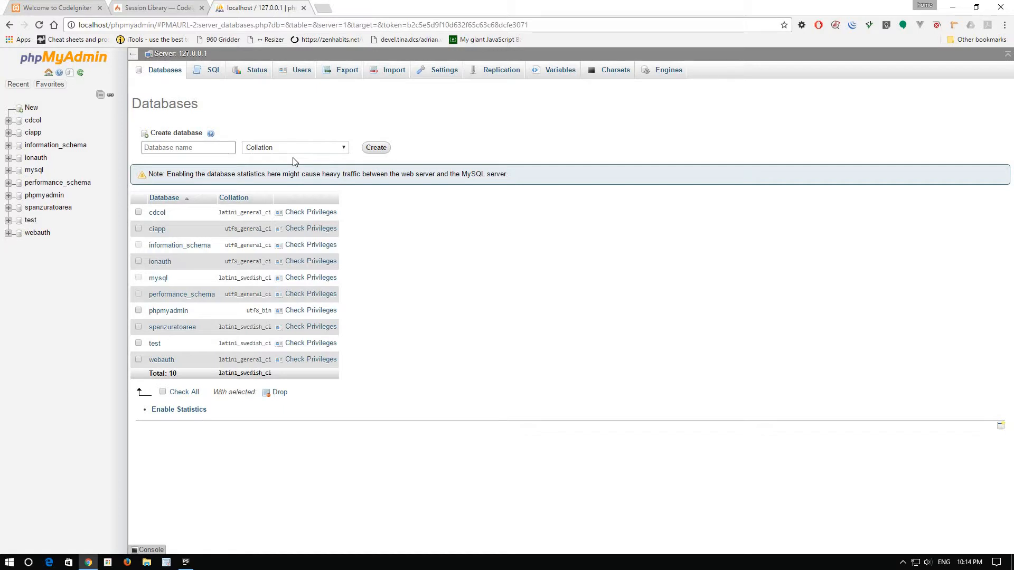
Enter ciapp_db as the database name, pick utf8_general_ci collation, and create it
type("ou")
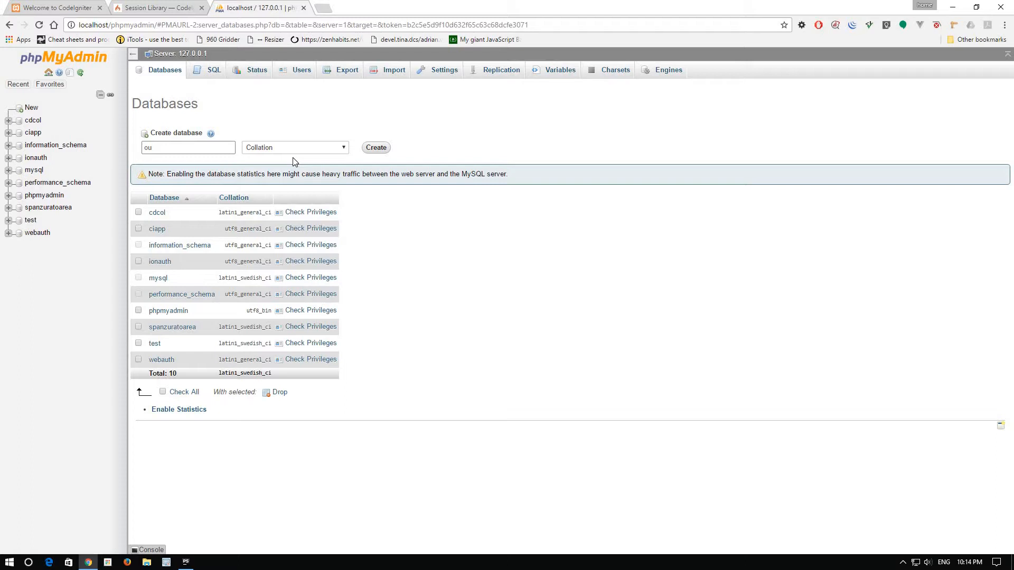
type("ci")
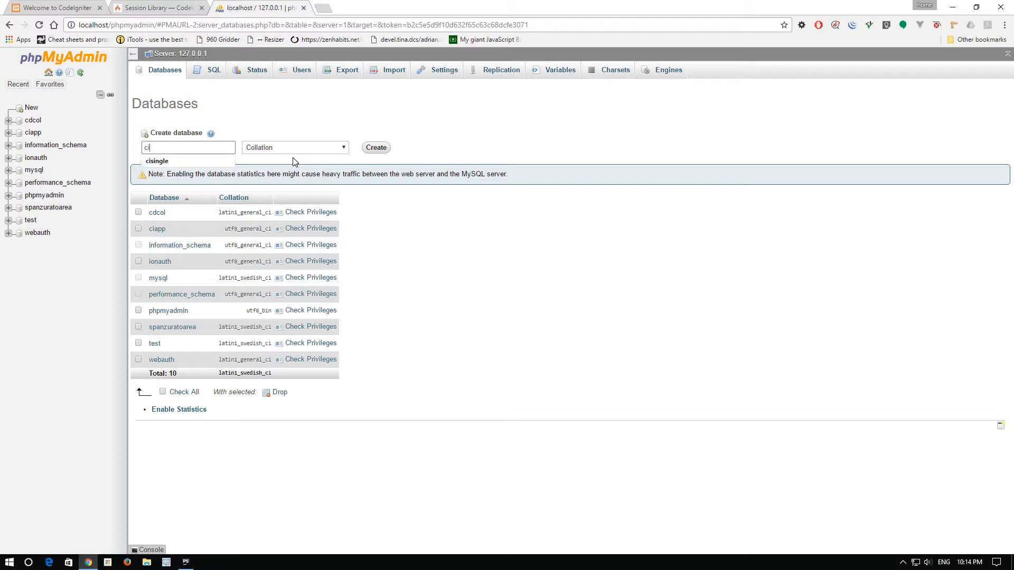
type("ciapp_db")
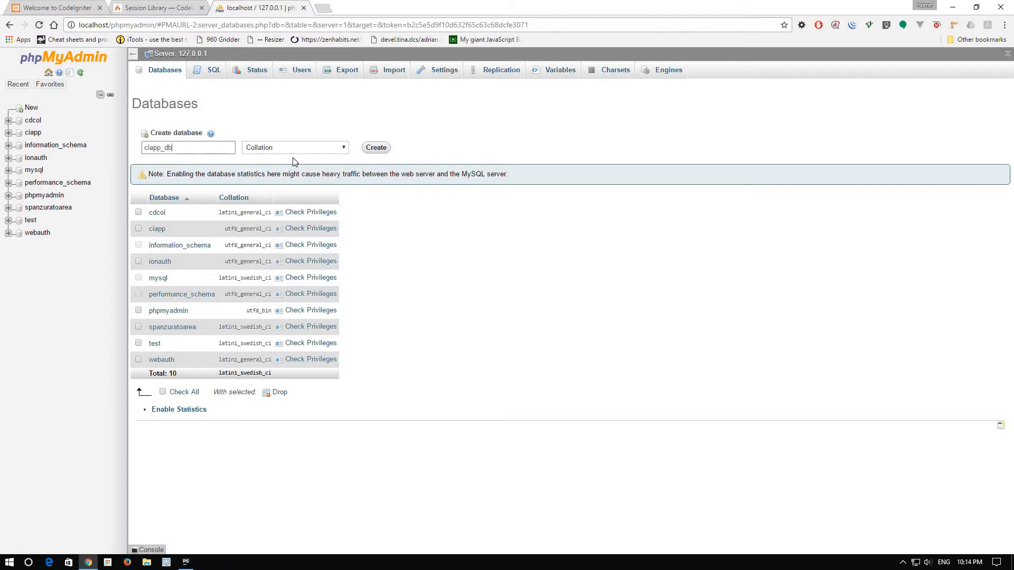
mouse_move(346, 152)
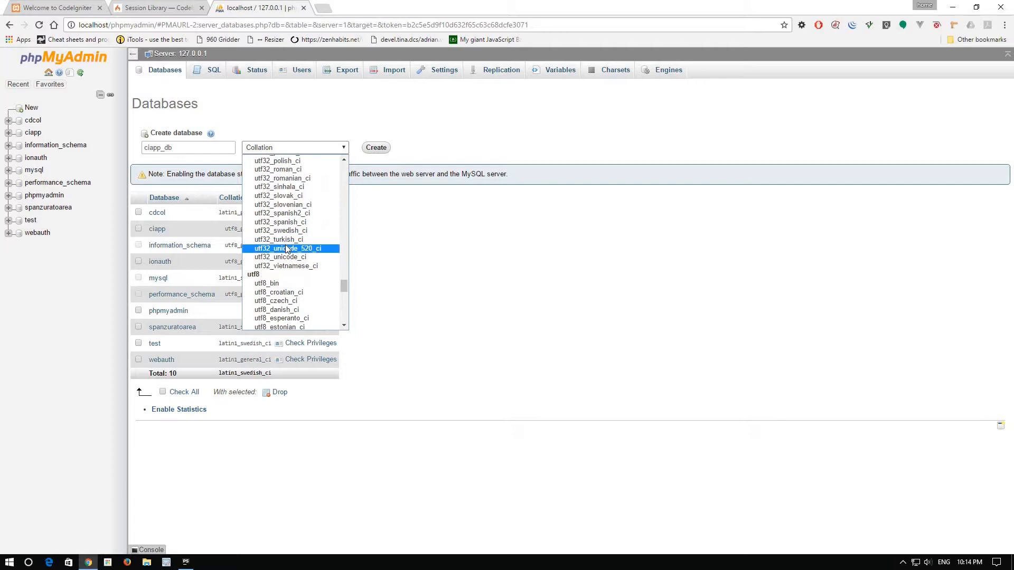
scroll("down", 3)
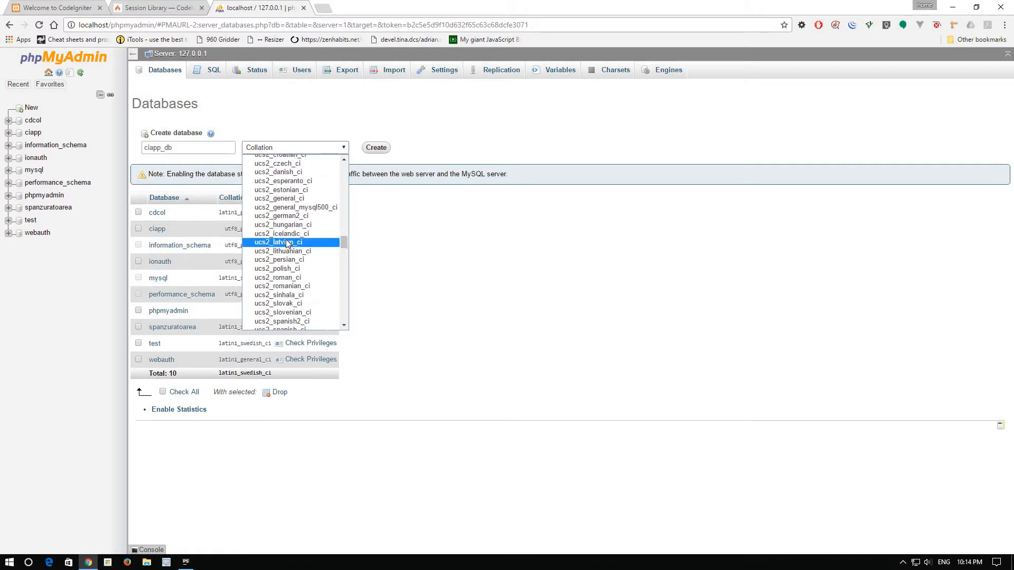
scroll("down", 3)
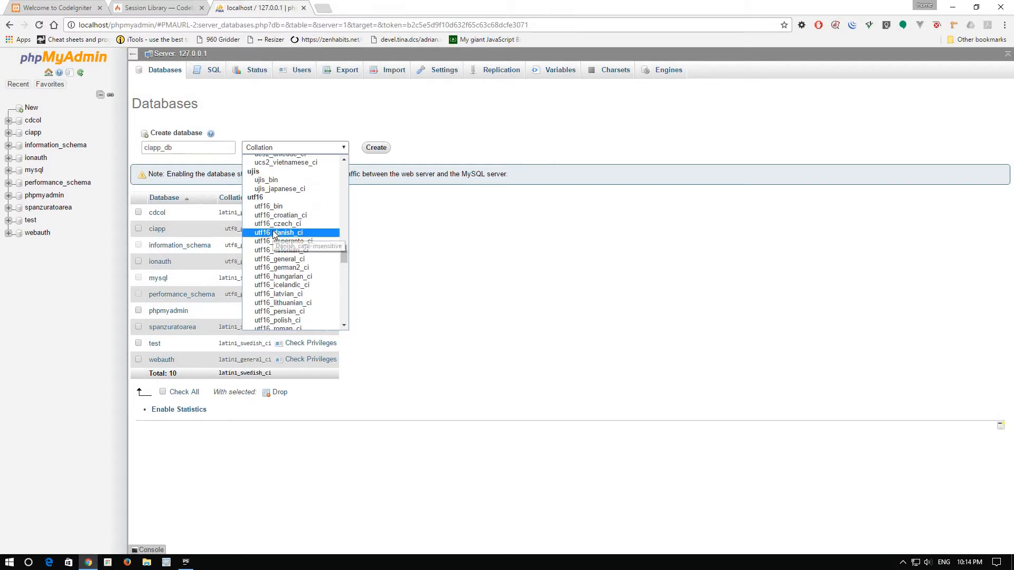
scroll("down", 3)
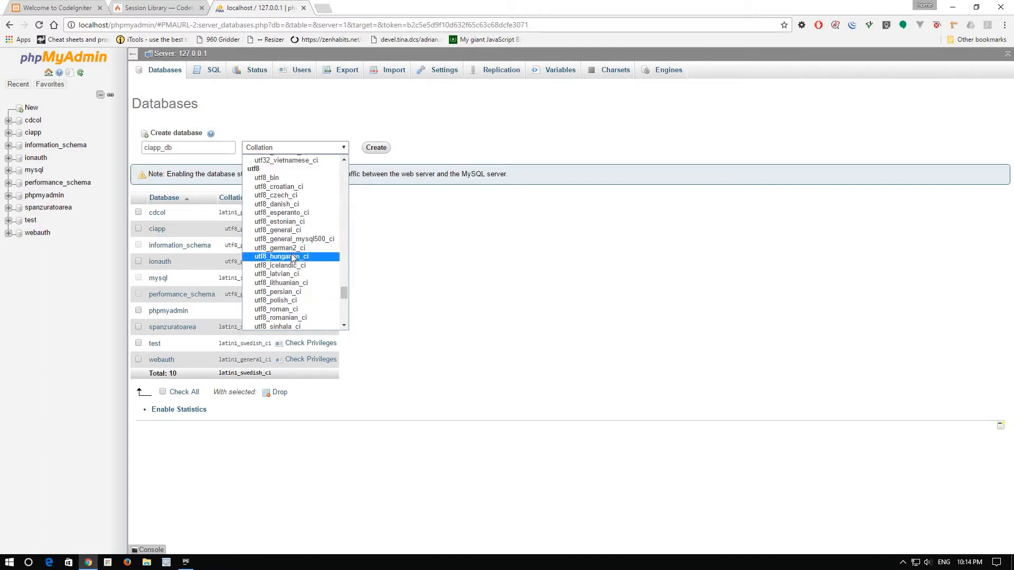
mouse_move(278, 230)
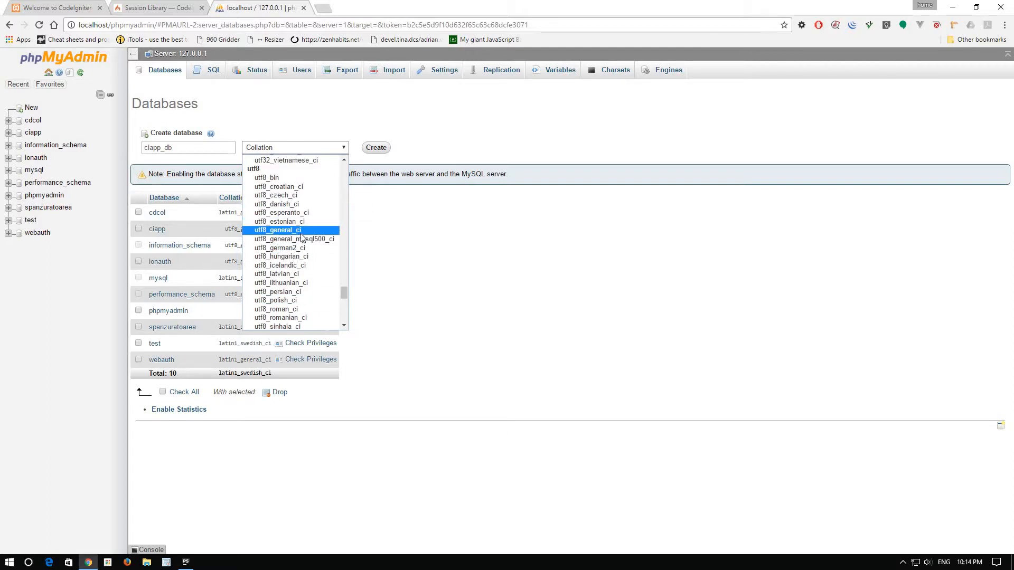
left_click(277, 230)
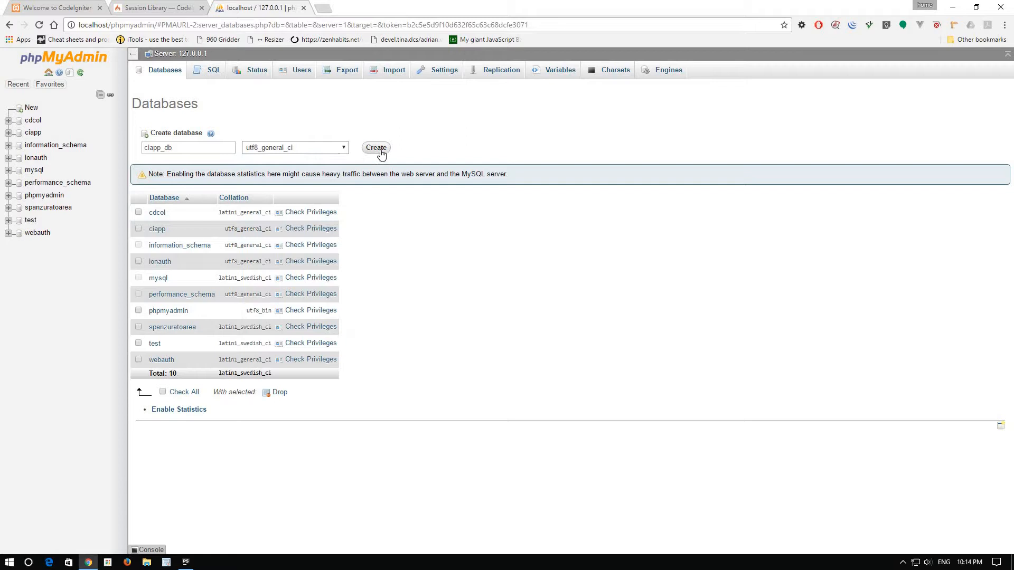
left_click(375, 148)
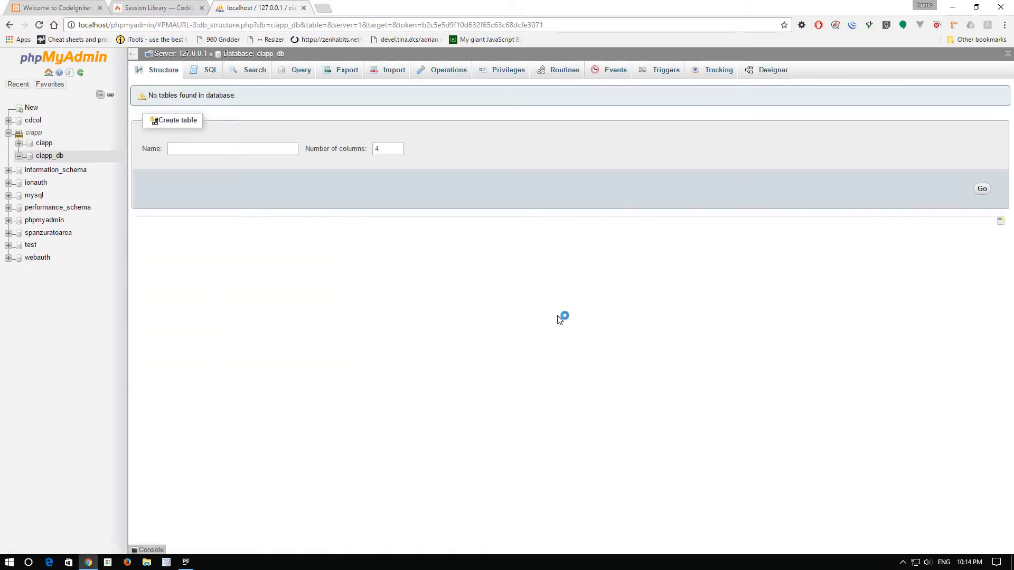
Run the CREATE TABLE query for ci_sessions, then open its Structure view
left_click(210, 69)
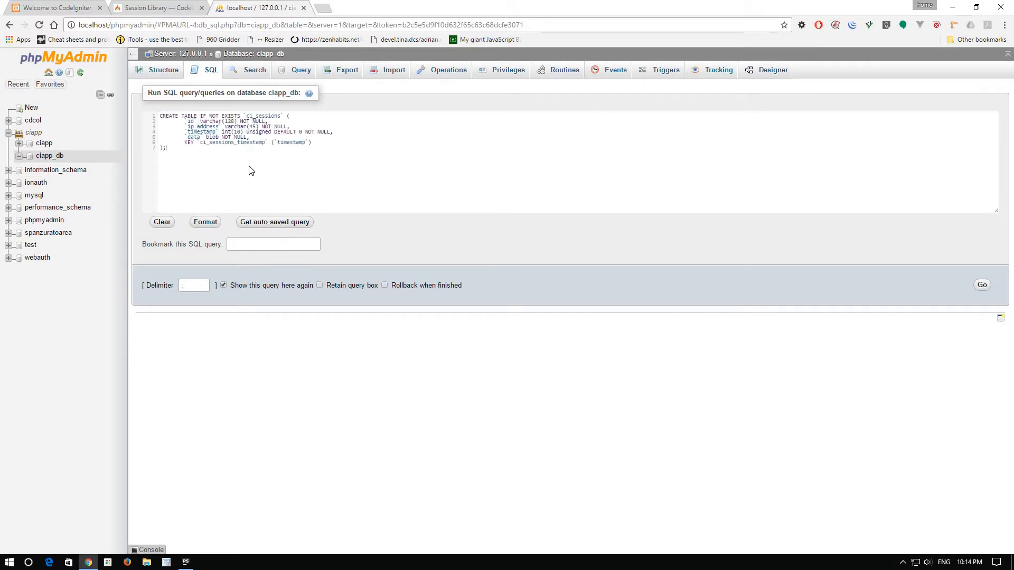
mouse_move(407, 200)
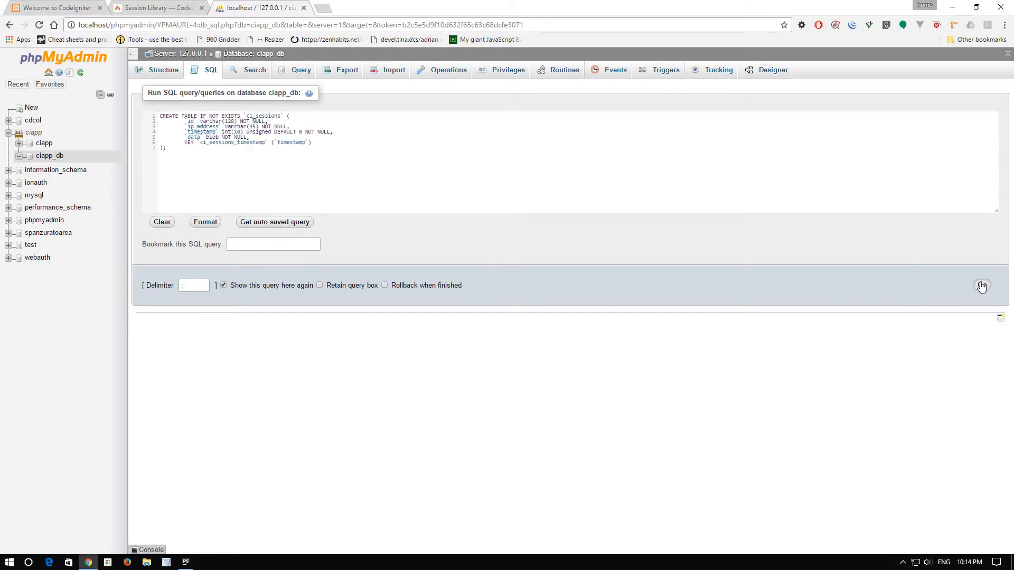
left_click(982, 285)
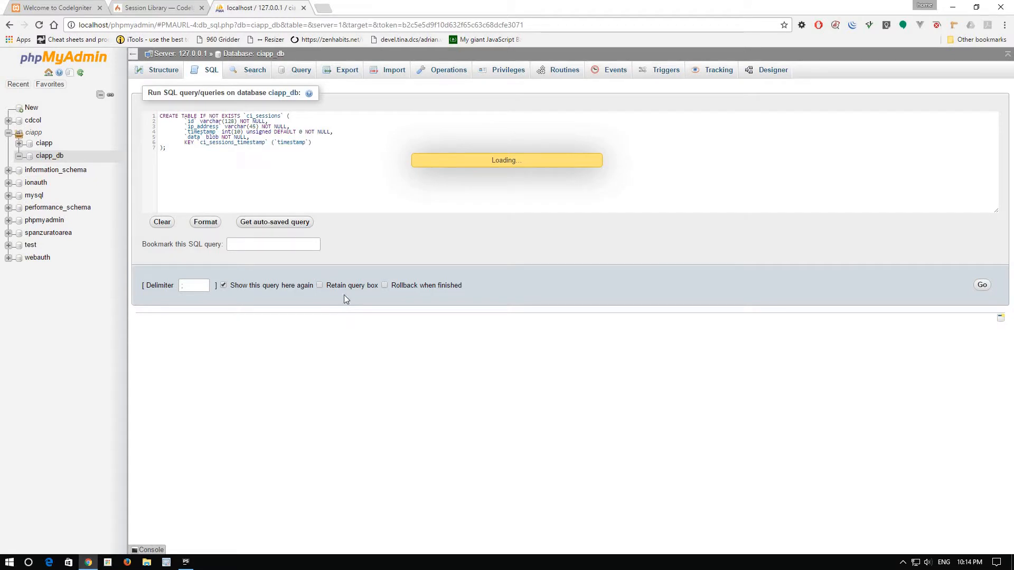
left_click(982, 285)
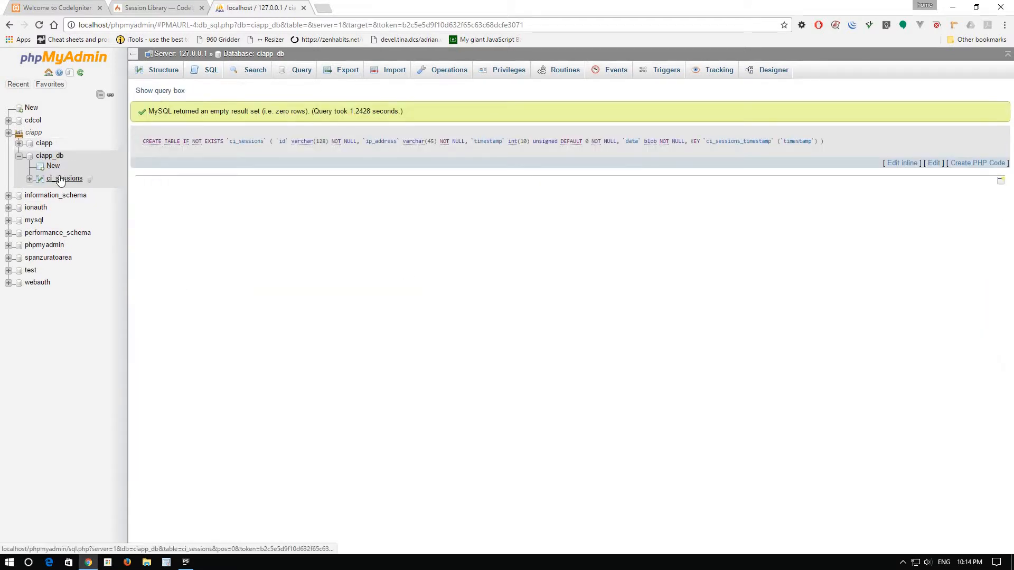
left_click(64, 178)
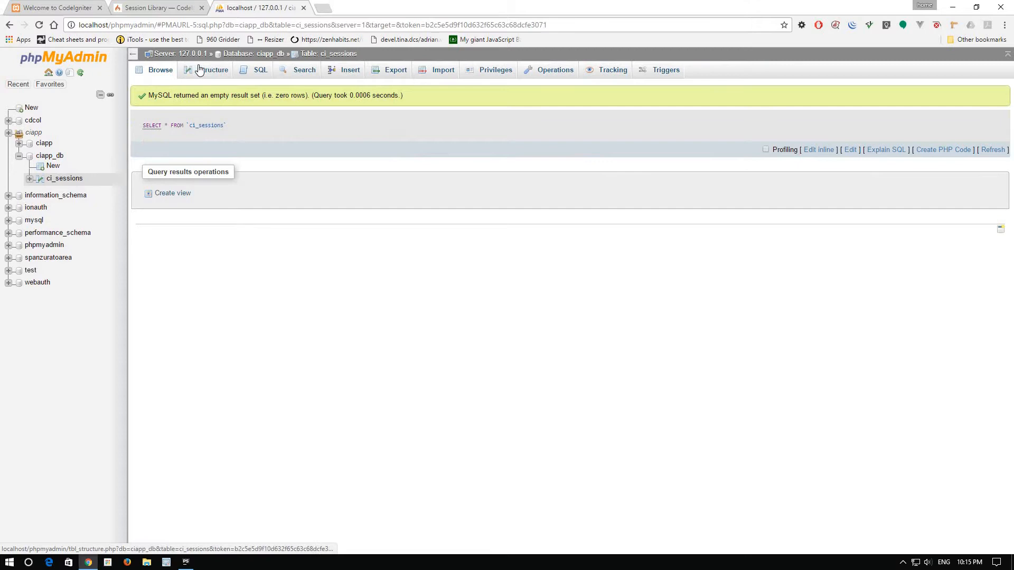
left_click(212, 69)
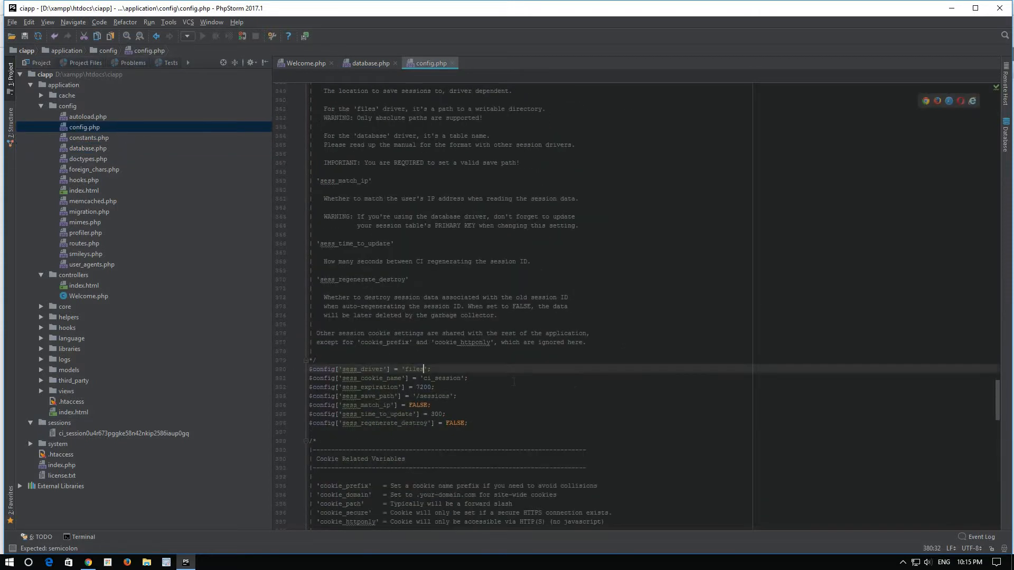
Set $config['sess_driver'] to 'database' and $config['sess_save_path'] to 'ci_sessions'
scroll("down", 3)
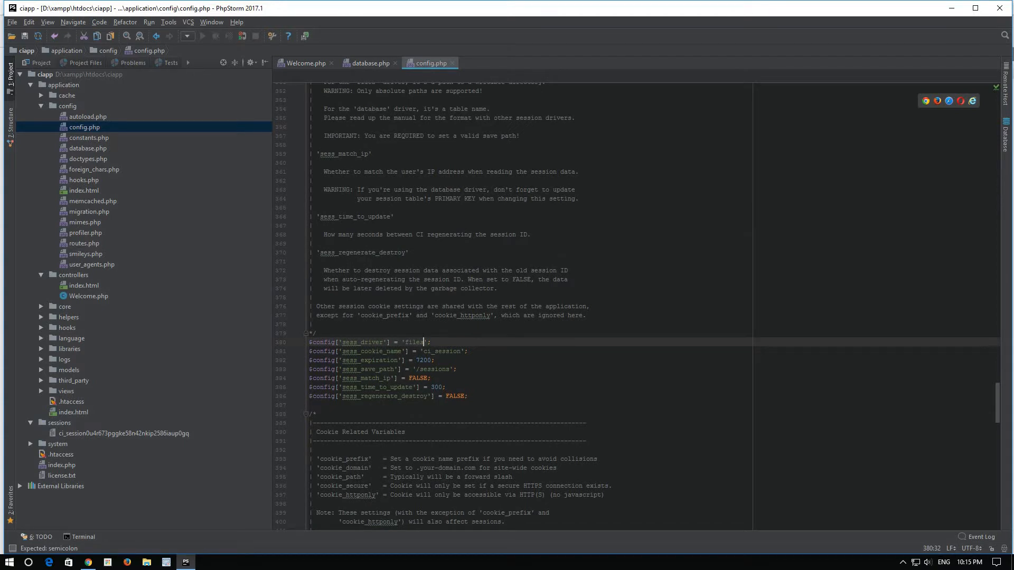
double_click(415, 342)
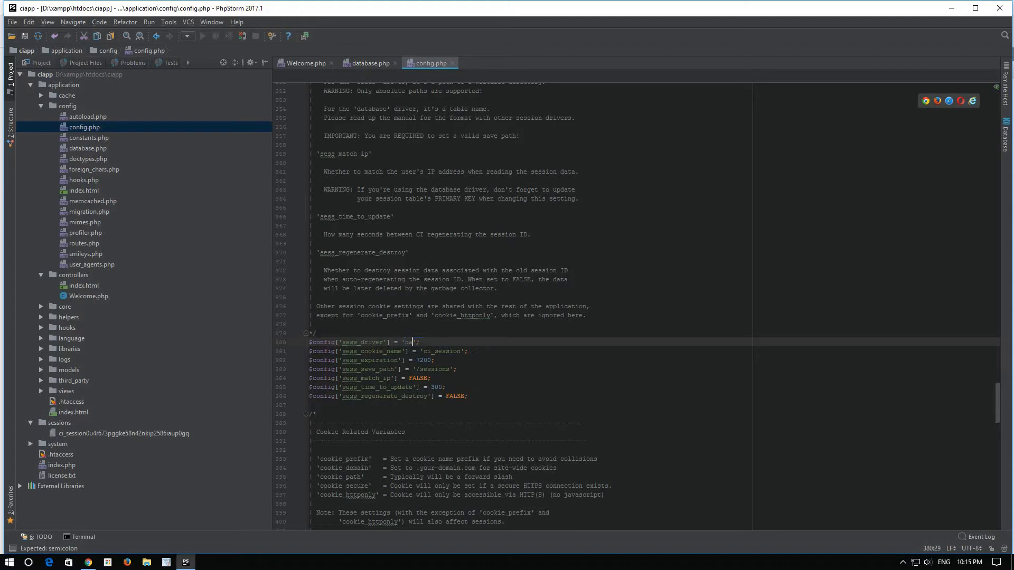
type("database")
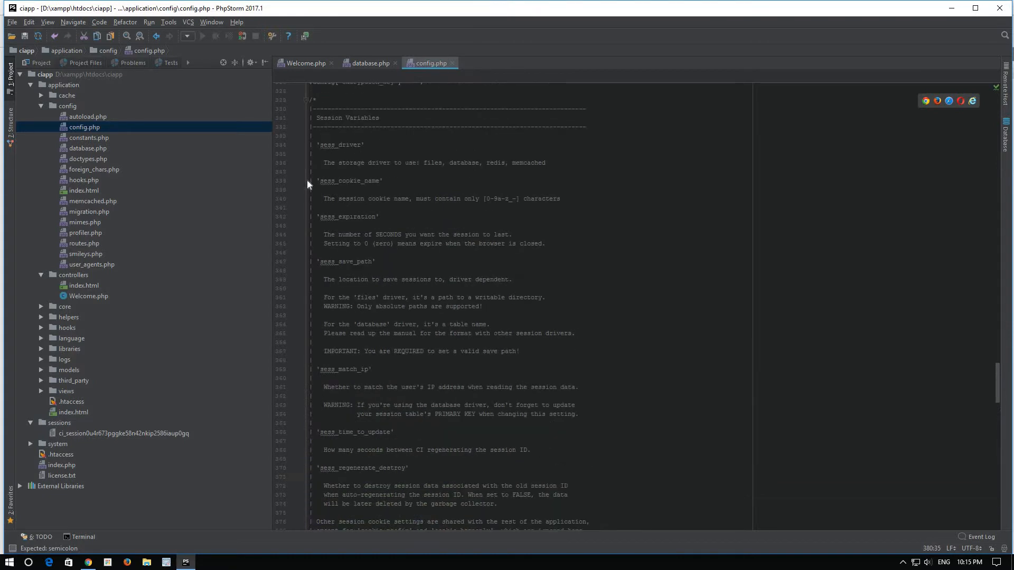
scroll("down", 3)
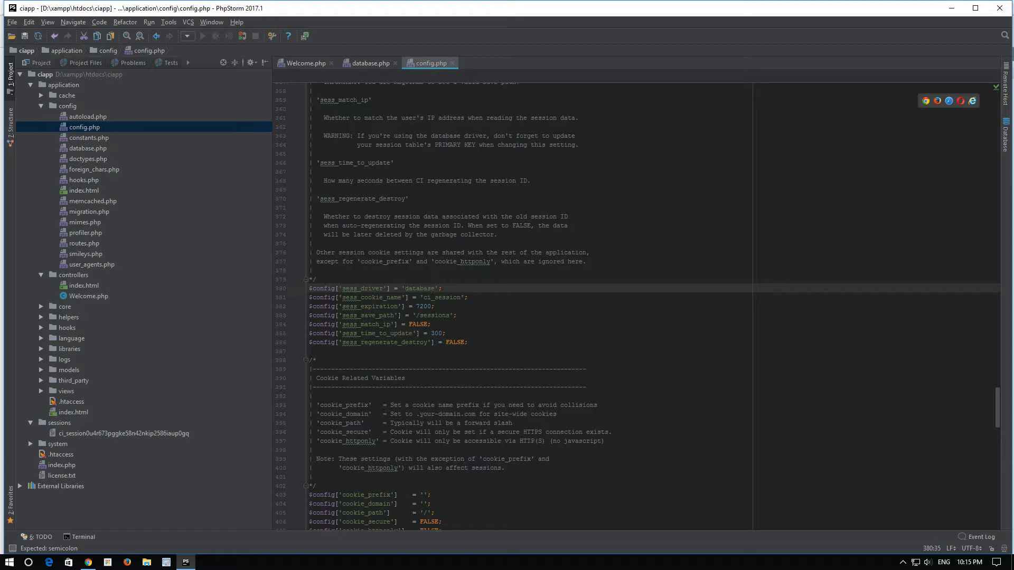
double_click(435, 315)
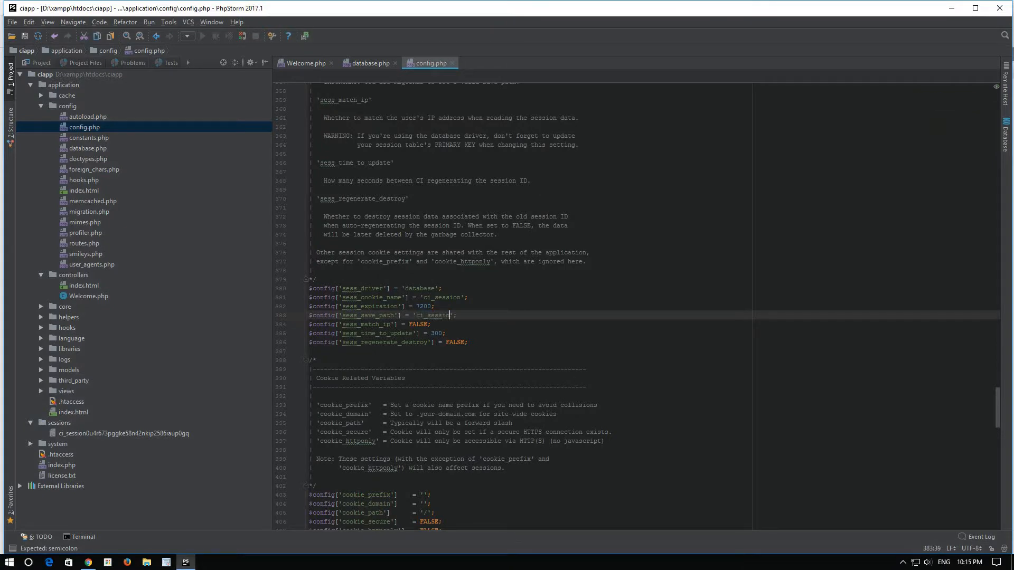
type("s")
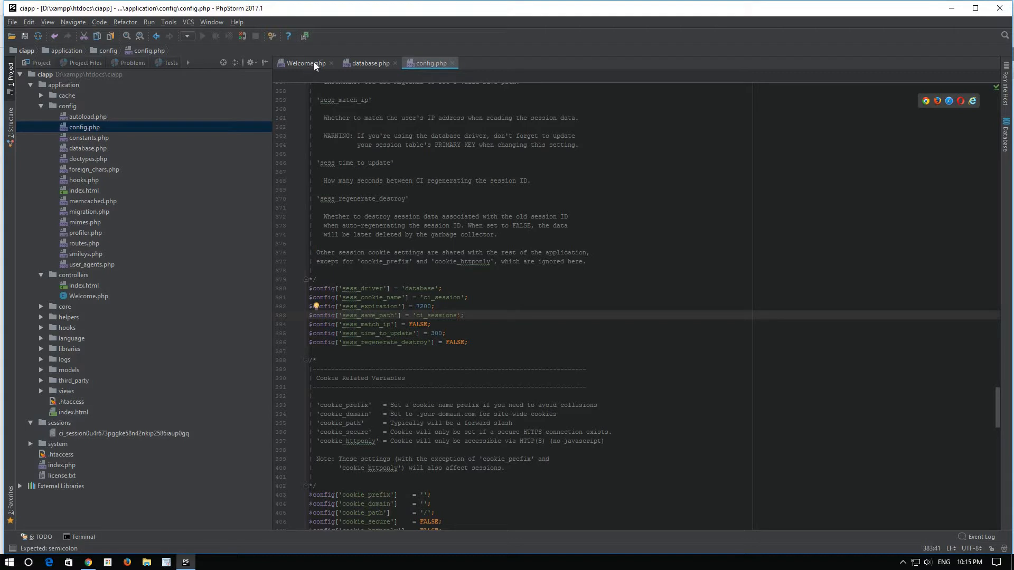
left_click(305, 63)
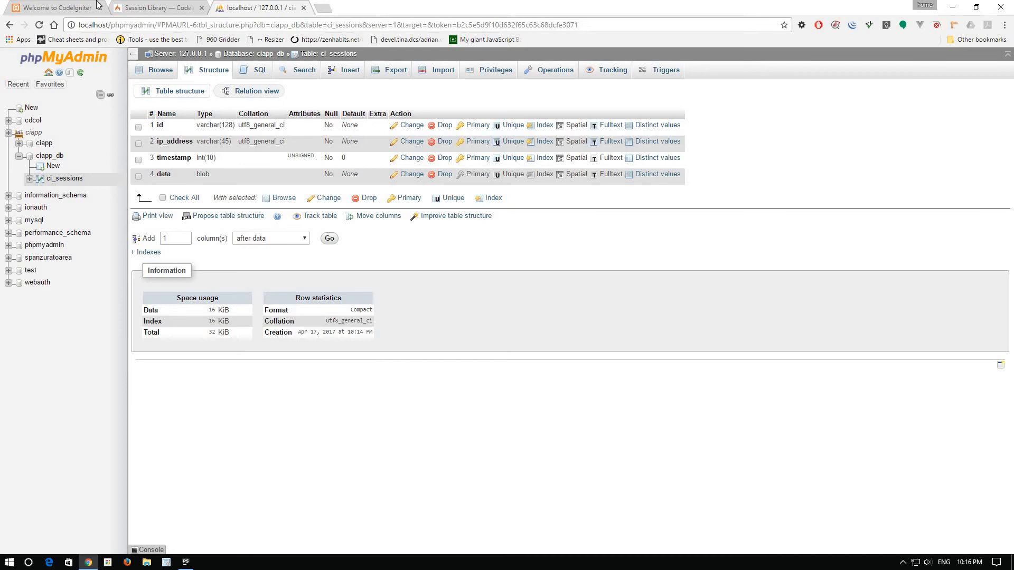
Reload the ciapp tab, which now shows a Database Error, and return to PhpStorm
left_click(55, 7)
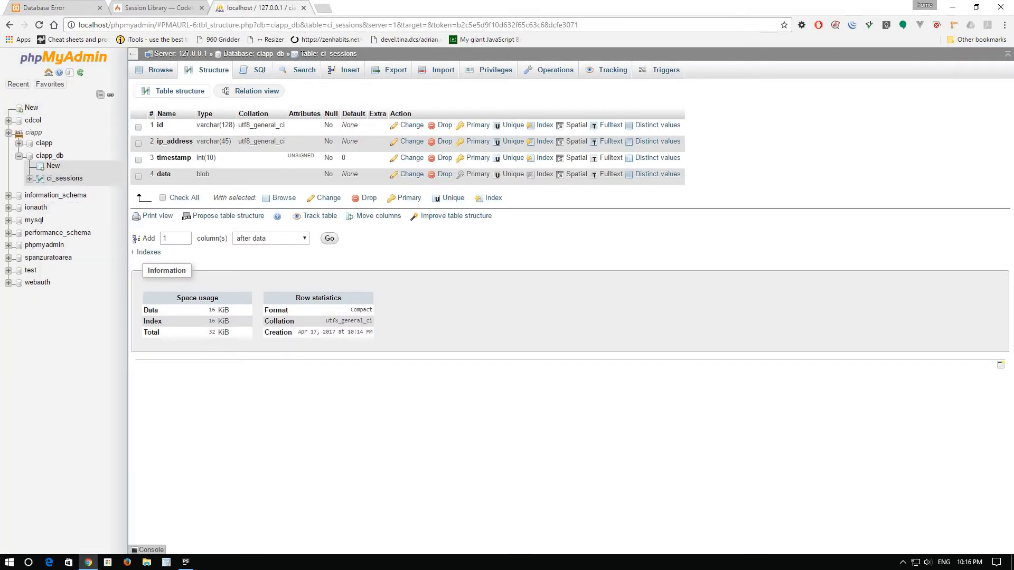
left_click(185, 562)
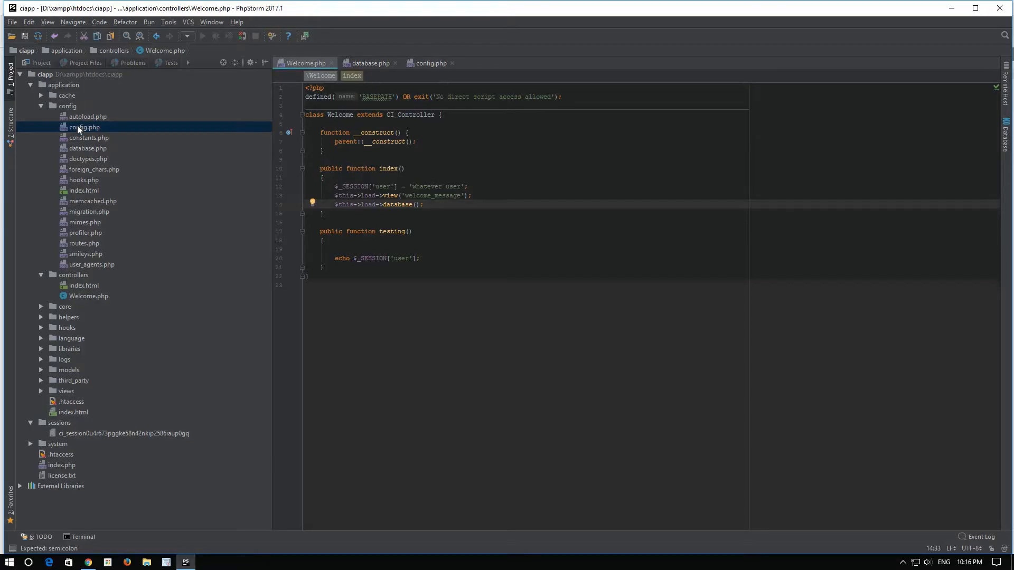
Set the default connection's database to 'ciapp_db' in database.php
left_click(369, 62)
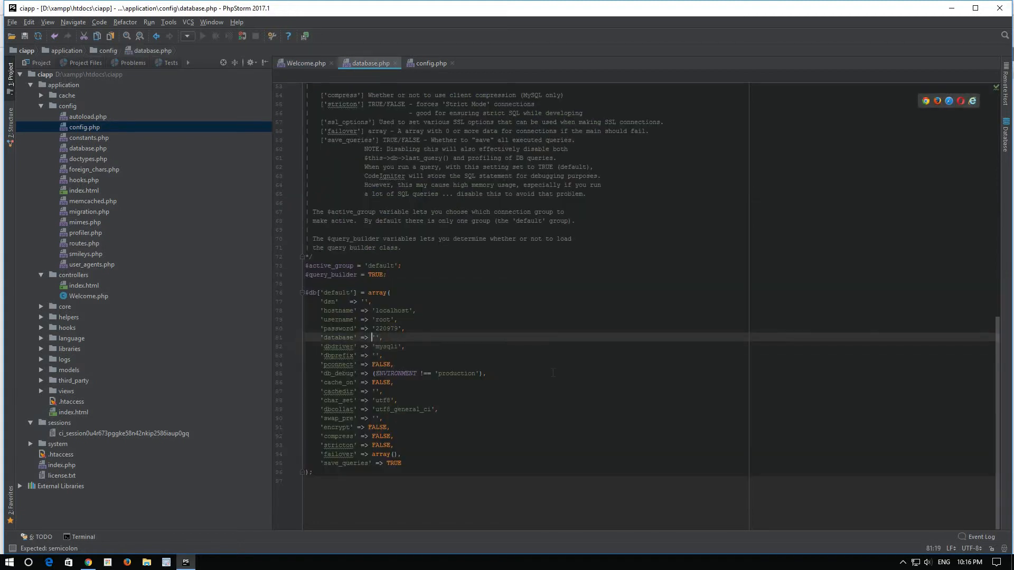
type("ciapp_db")
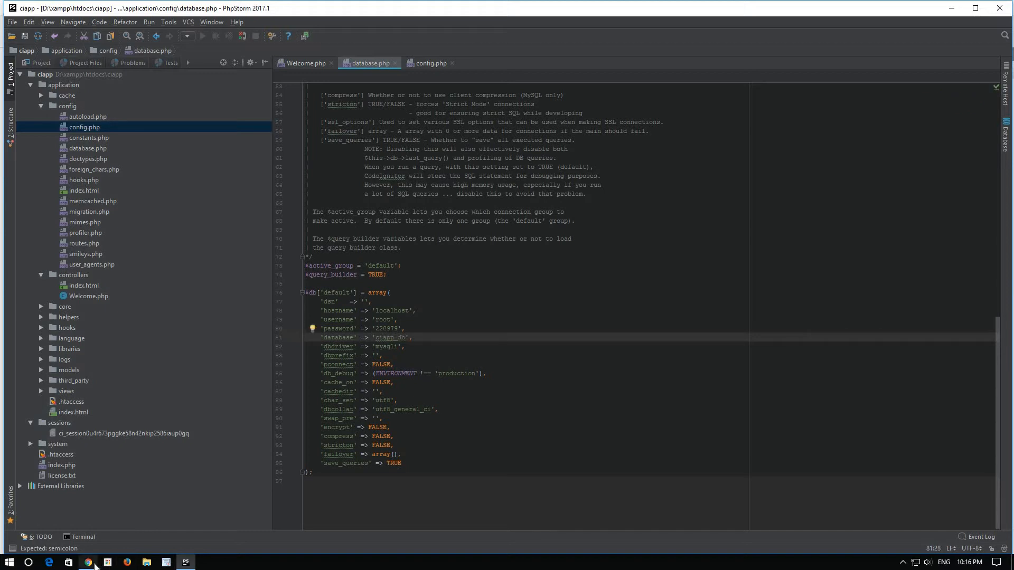
left_click(89, 562)
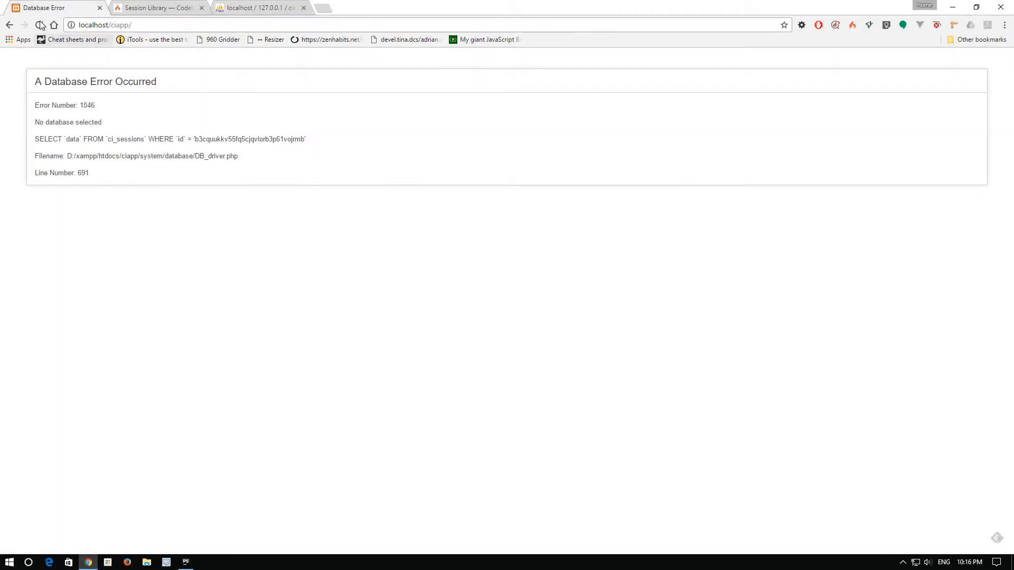
Reload localhost/ciapp and edit the address to the welcome/testing URL
left_click(38, 25)
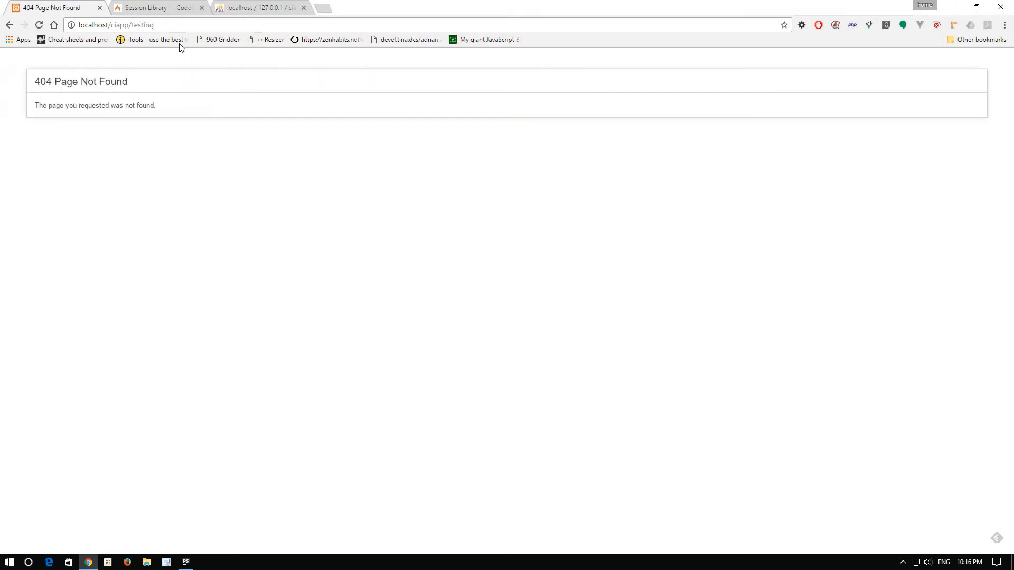
left_click(116, 25)
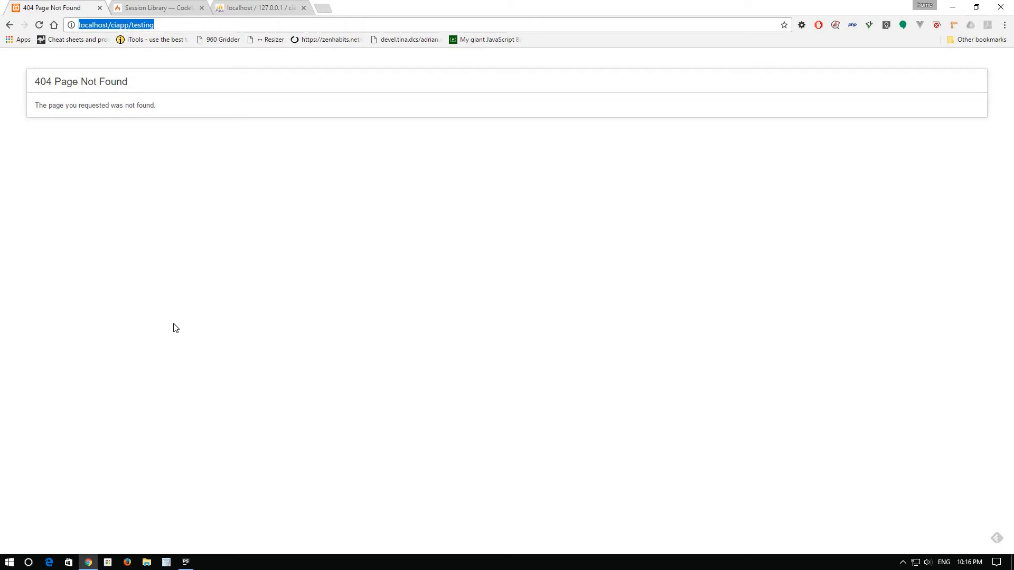
left_click(128, 25)
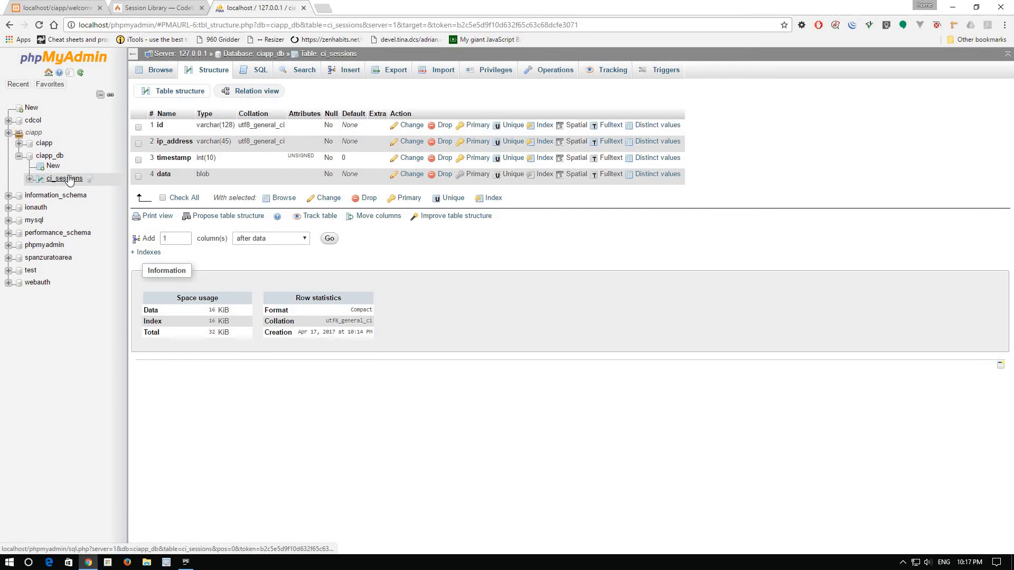
Browse the ci_sessions table under ciapp_db for stored session rows
left_click(159, 69)
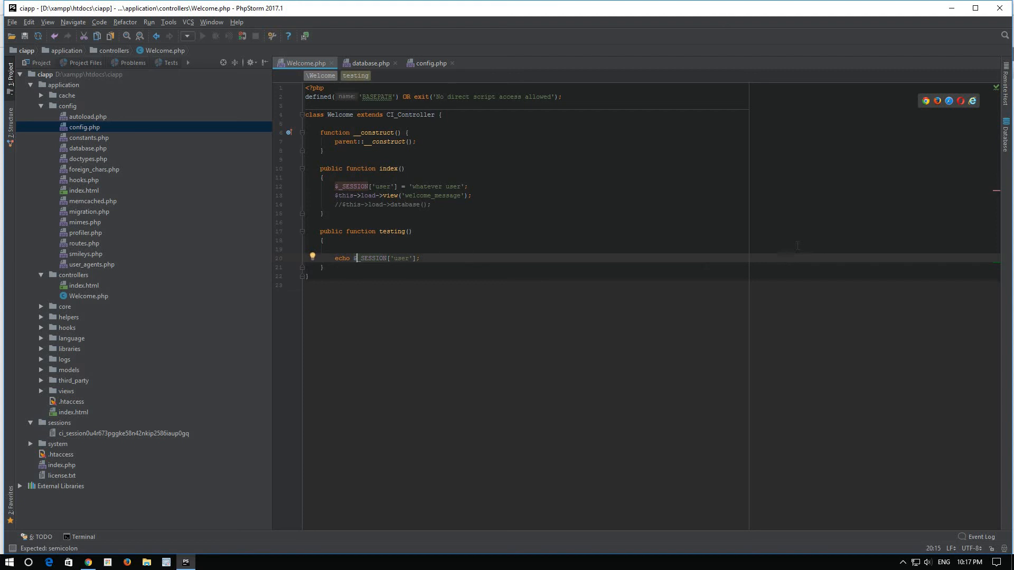
mouse_move(792, 21)
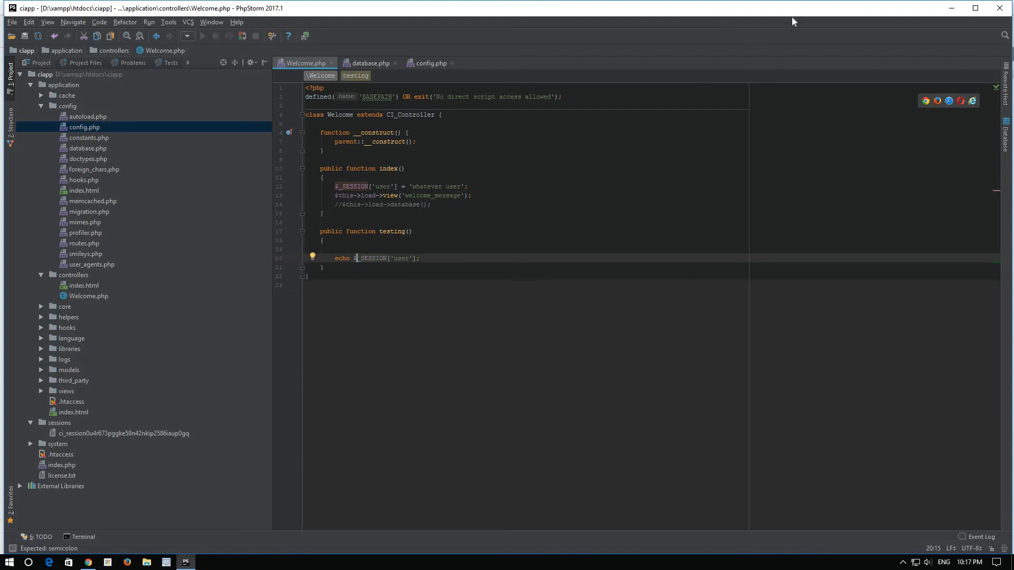